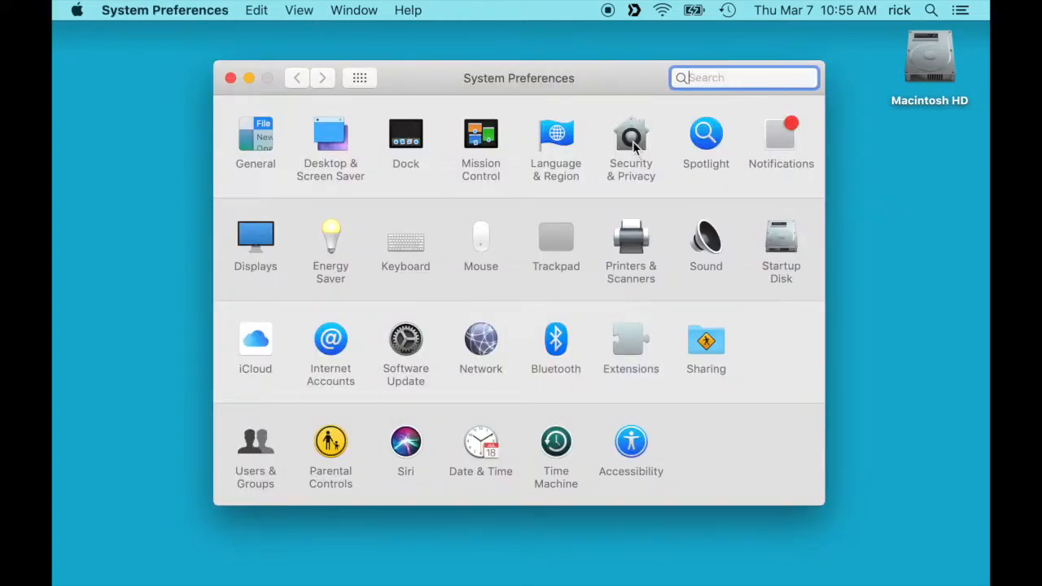
Step: Grant Audacity microphone access under Security & Privacy, then return to all preferences
click(630, 138)
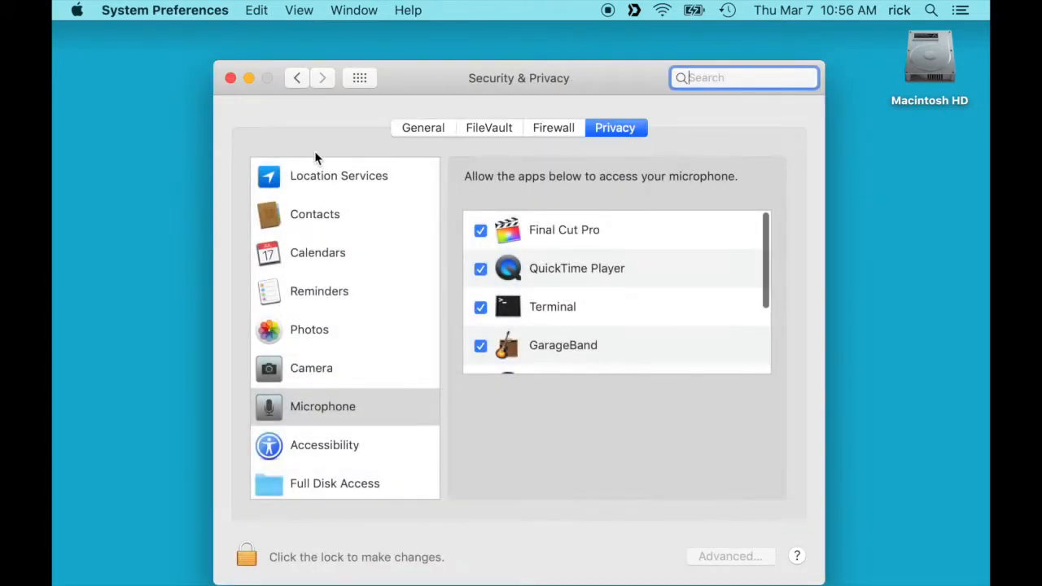
click(323, 406)
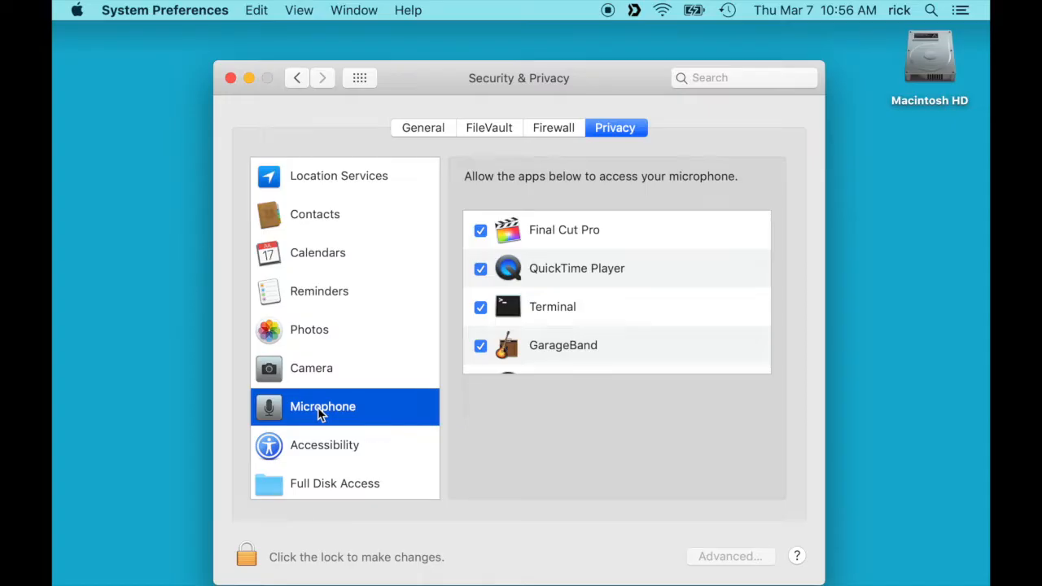
scroll(down, 3)
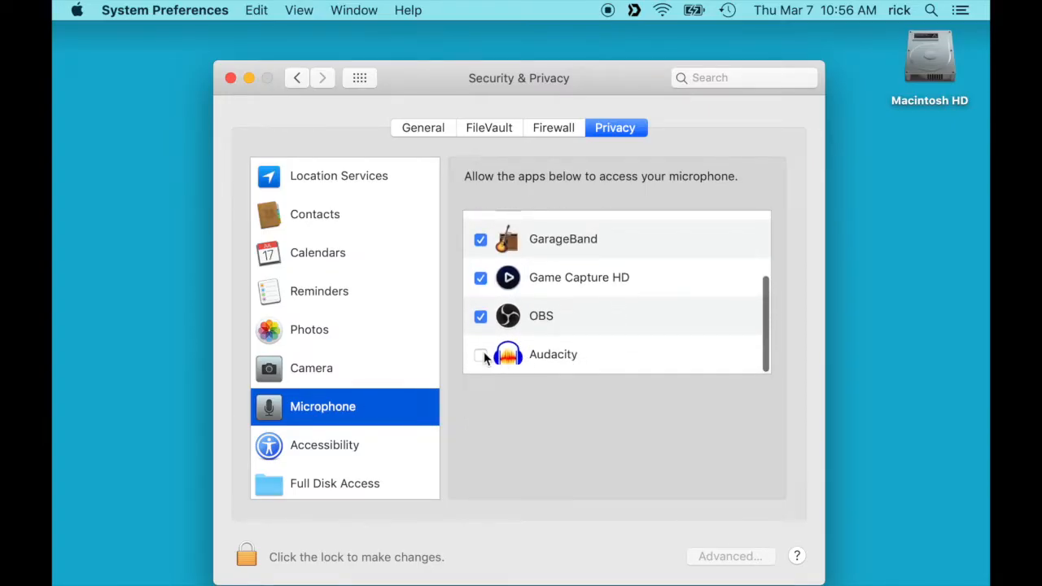
click(480, 354)
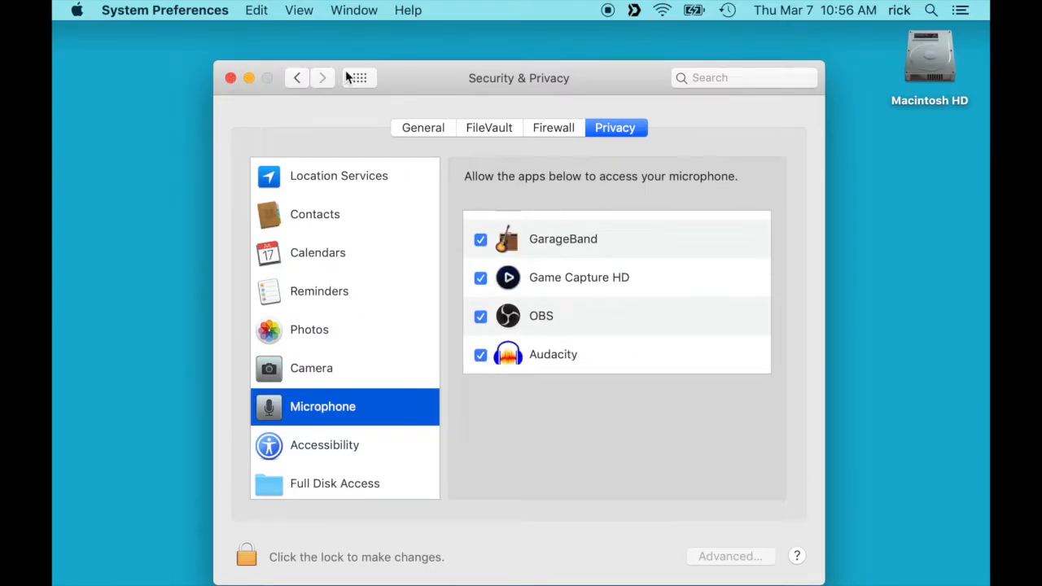
click(359, 77)
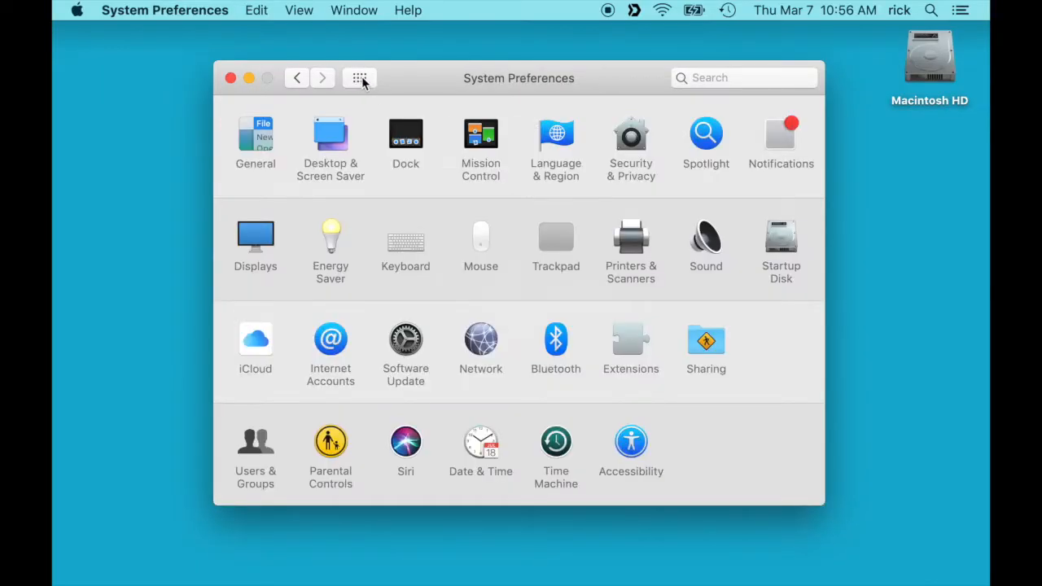
mouse_move(591, 356)
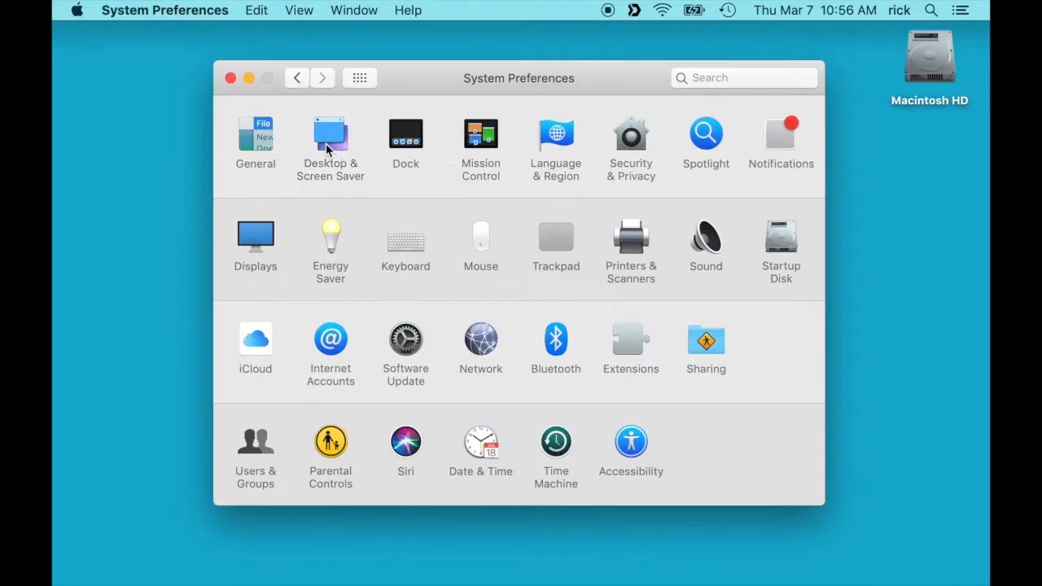
Step: Set the bottom-right hot corner to Disable Screen Saver and confirm it
click(331, 138)
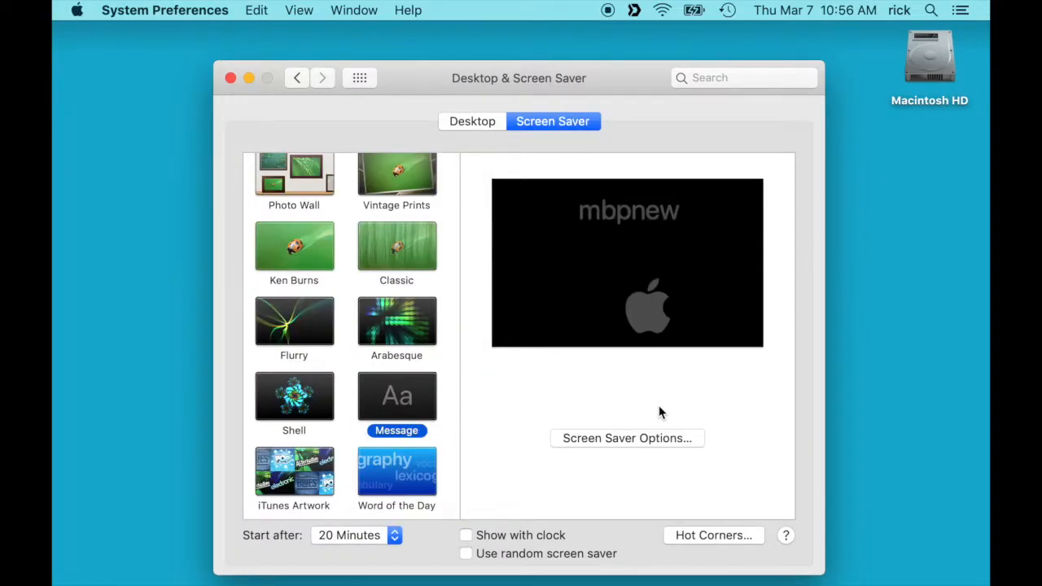
click(713, 535)
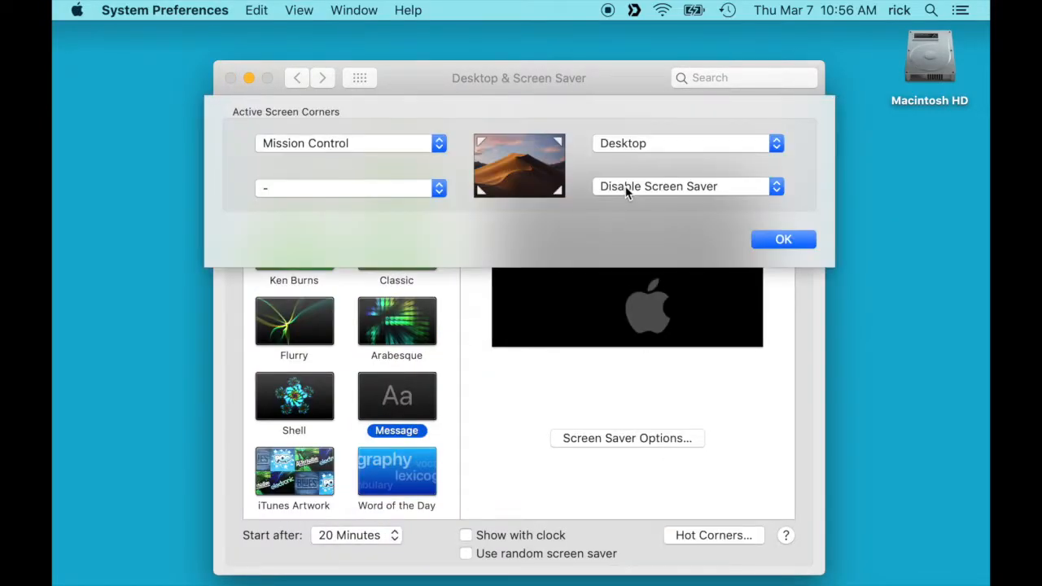
click(688, 186)
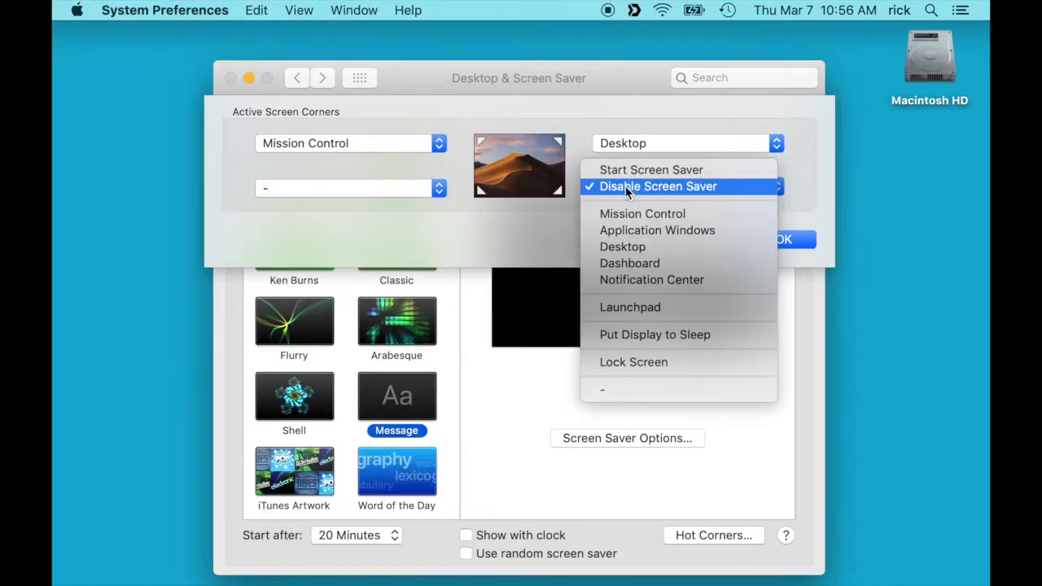
click(658, 187)
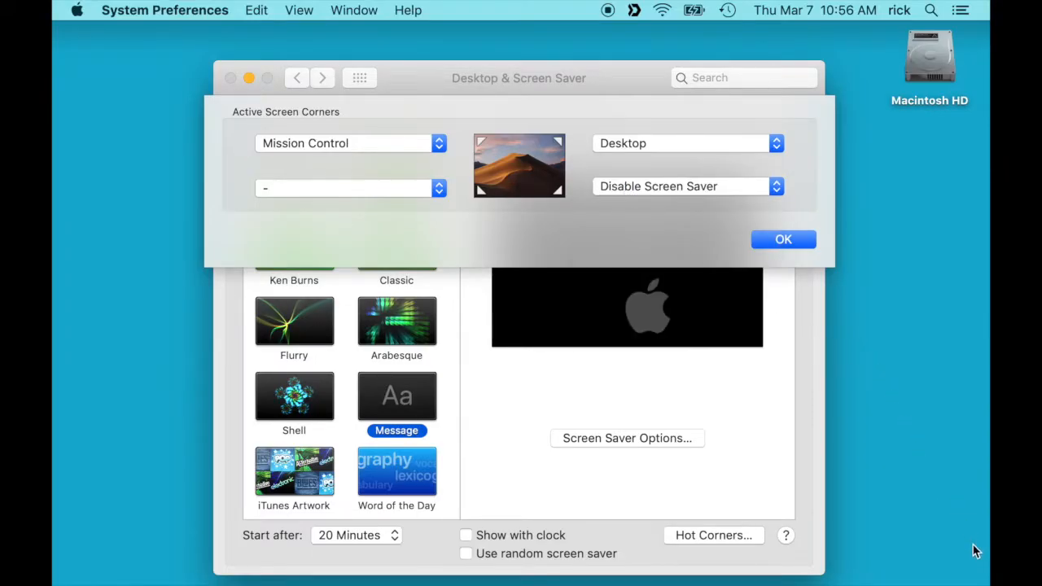
click(782, 239)
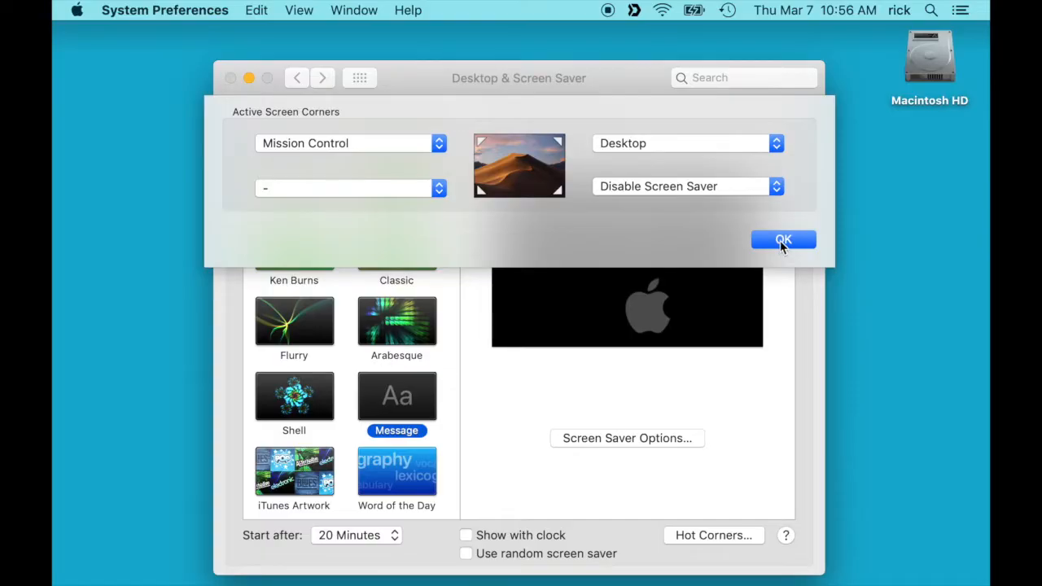
click(782, 239)
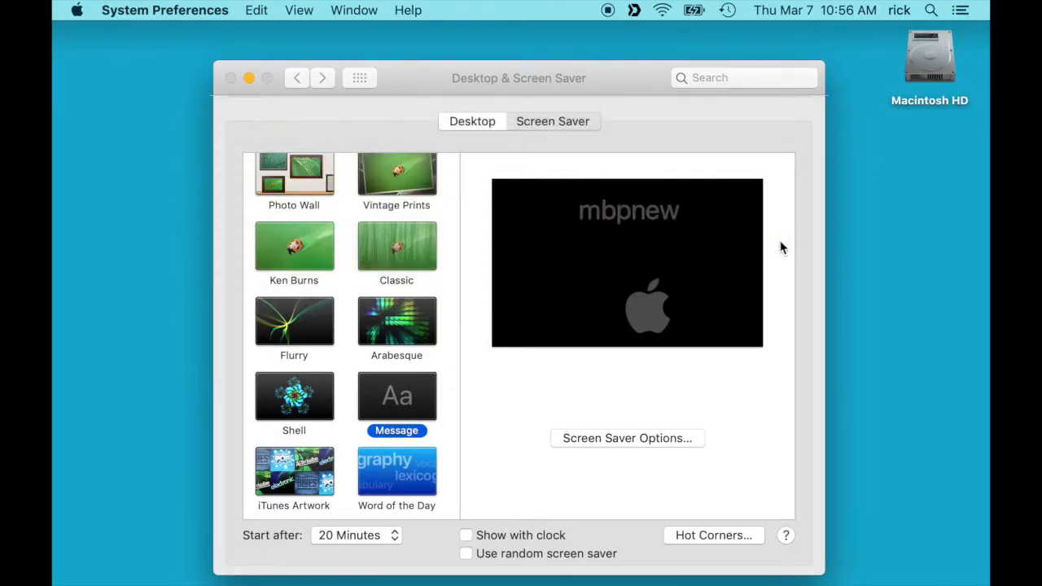
click(231, 77)
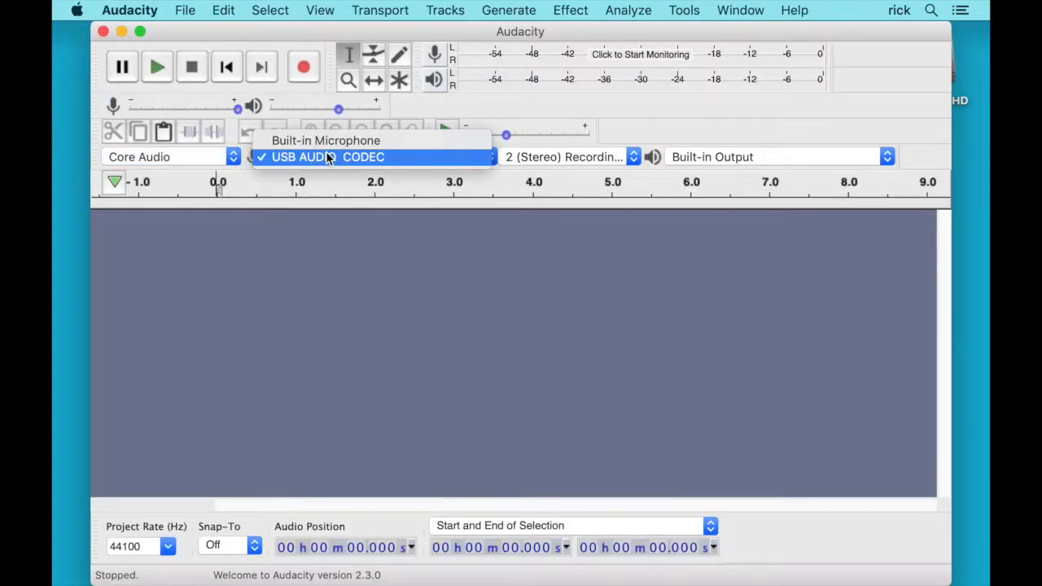
mouse_move(340, 160)
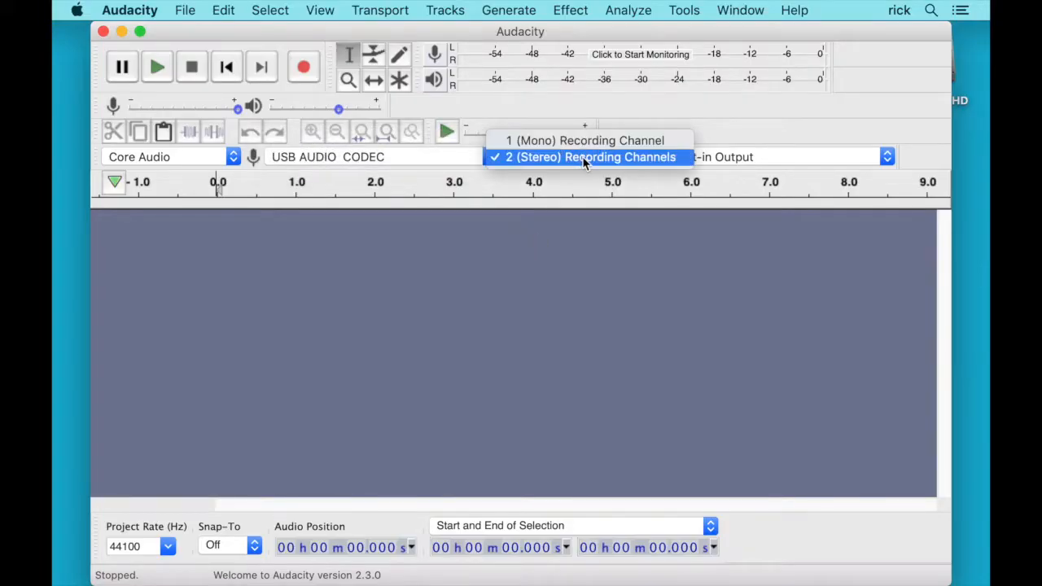
Step: Keep 2 (Stereo) recording channels and set the project rate to 48000 Hz
click(584, 157)
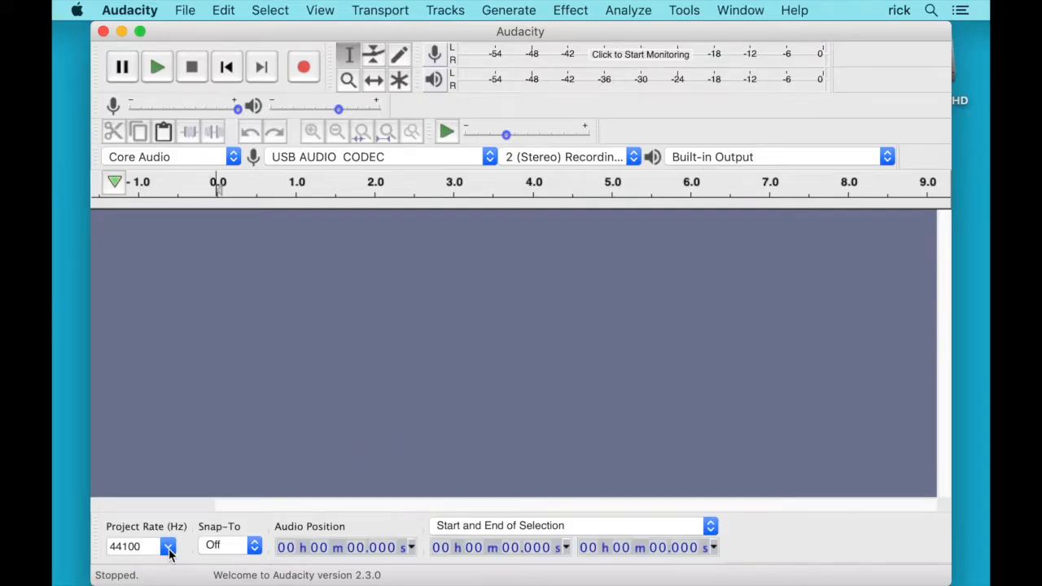
click(167, 547)
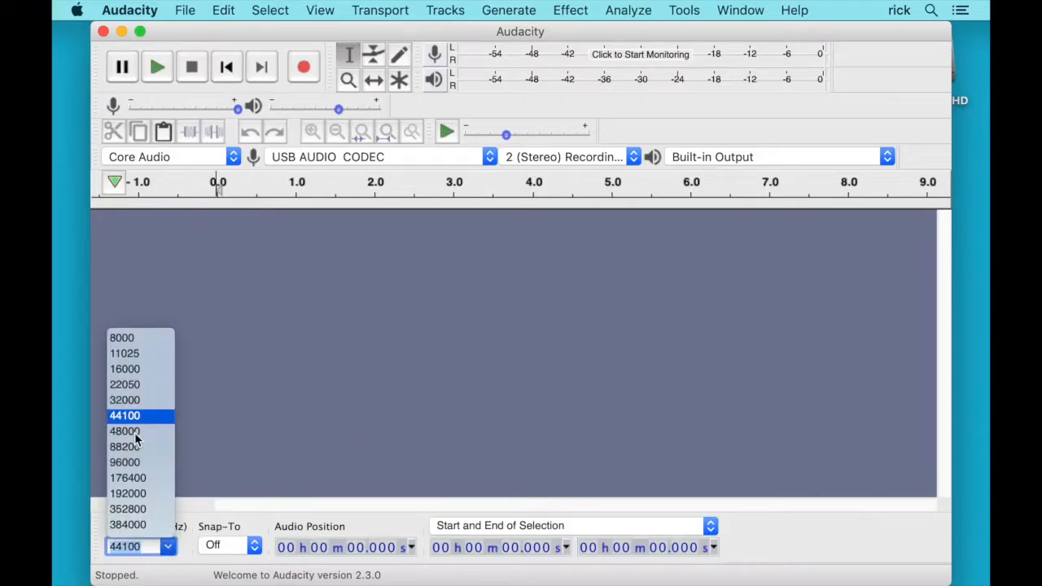
click(125, 430)
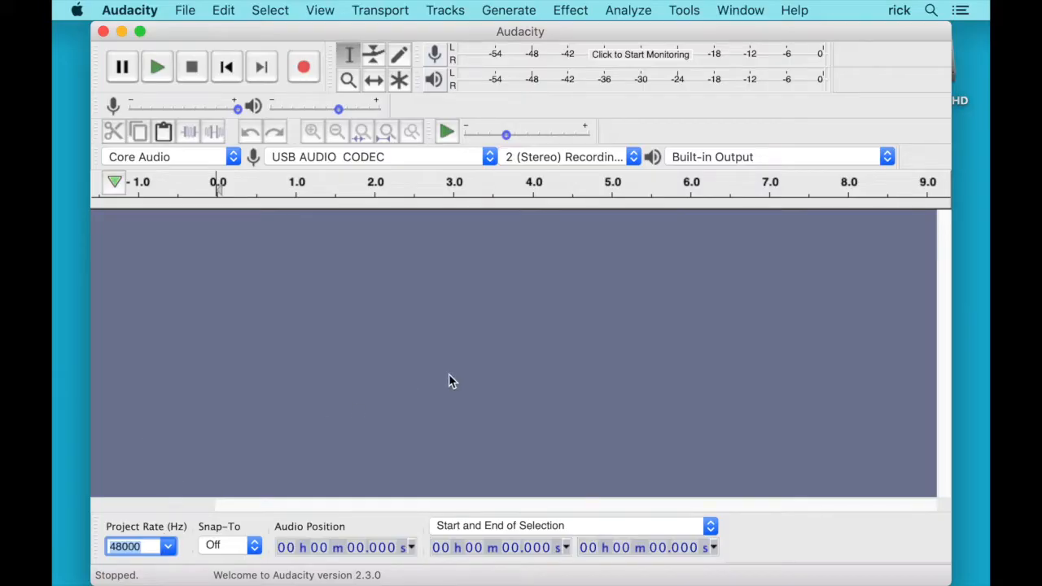
mouse_move(466, 381)
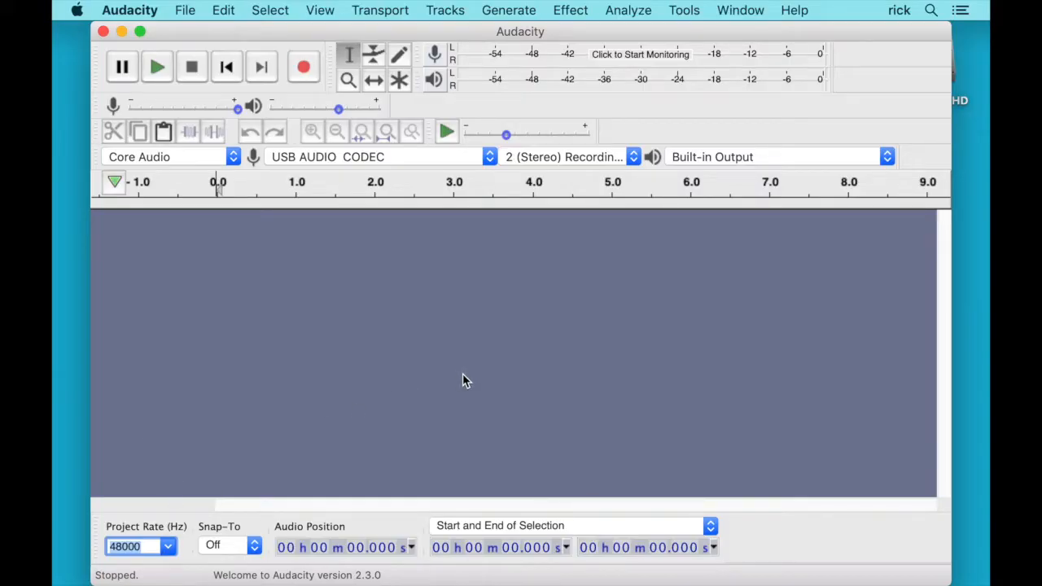
mouse_move(398, 80)
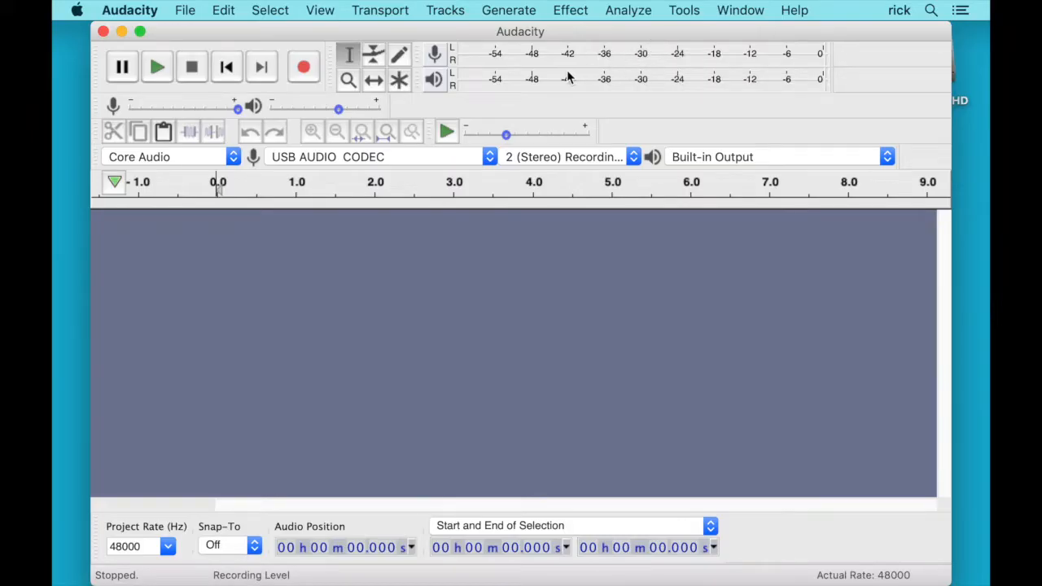
Step: Start input level monitoring on the recording meter toolbar
click(303, 67)
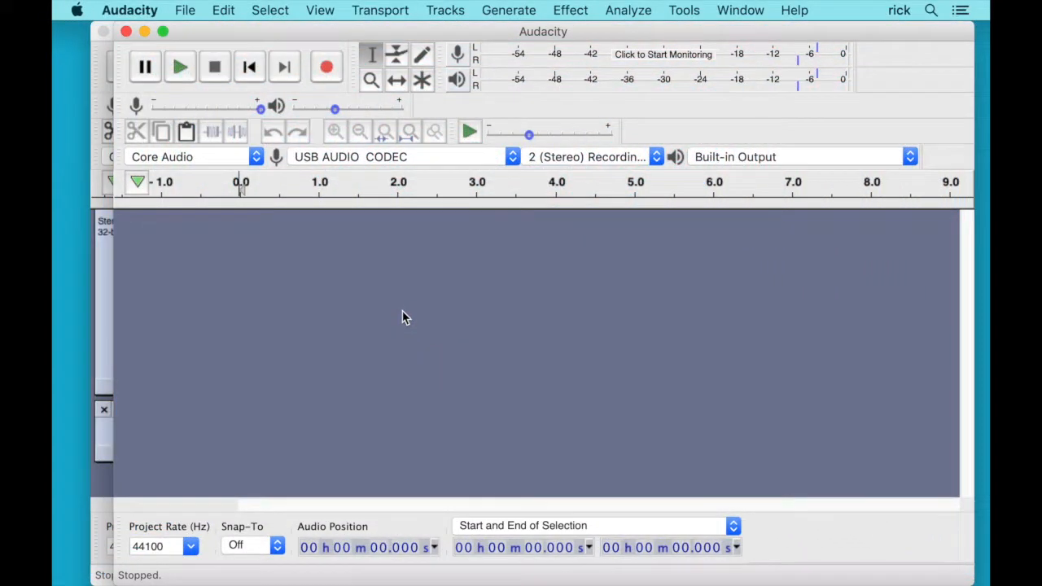
mouse_move(385, 273)
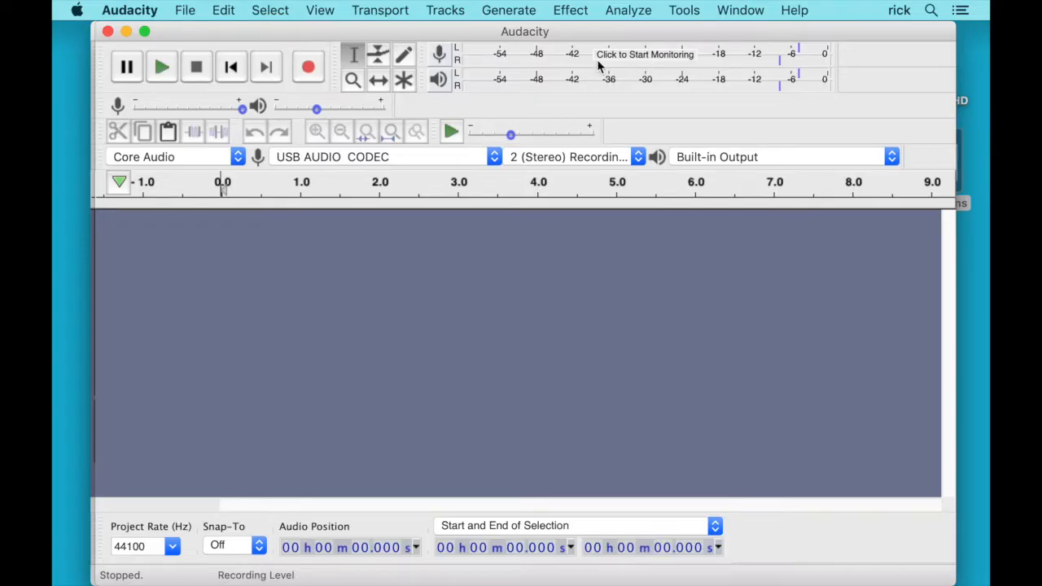
Step: Confirm Software playthrough of input in Recording preferences, then resume monitoring and recording
click(130, 9)
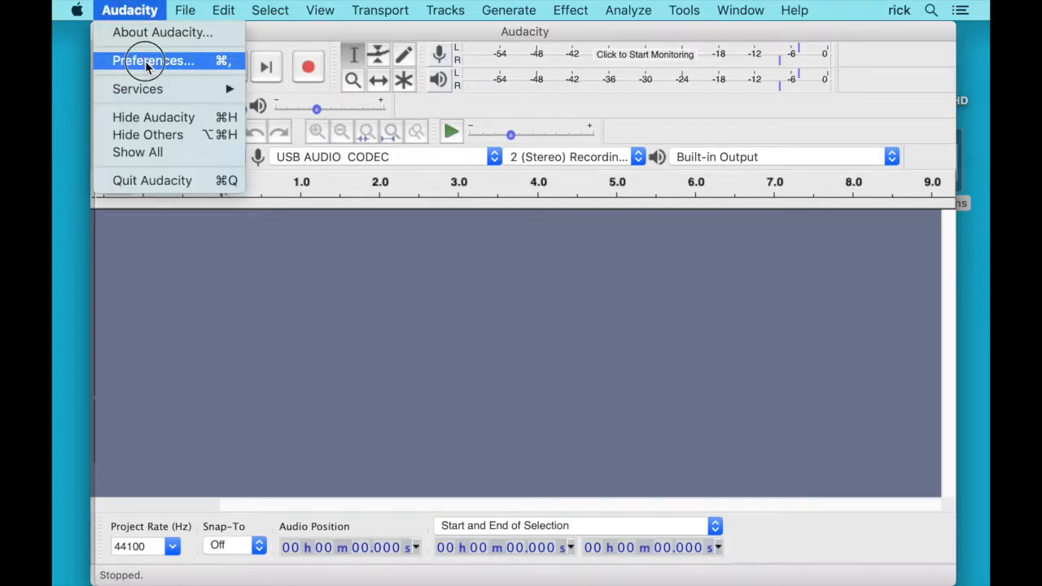
click(153, 60)
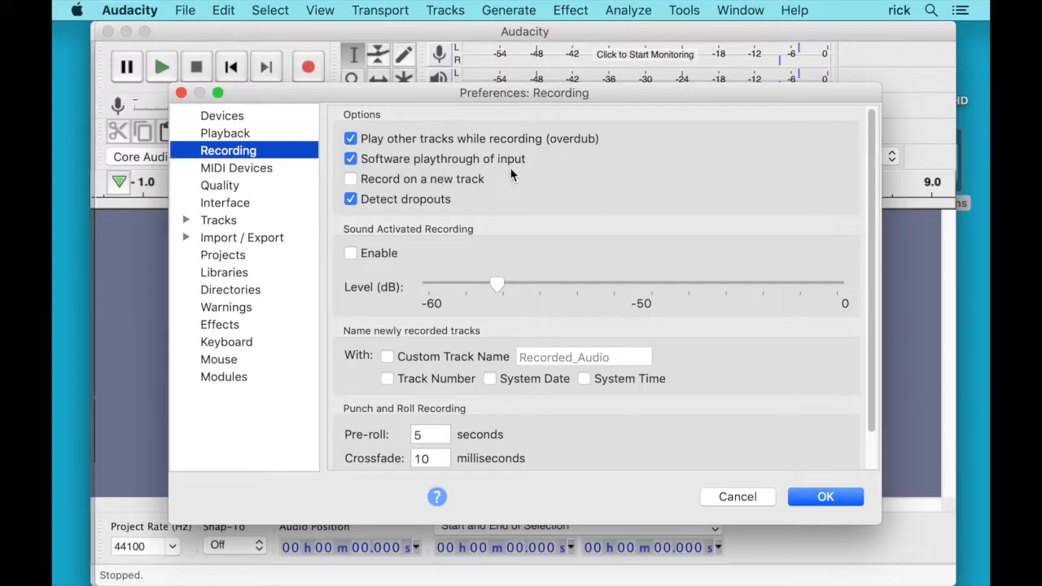
click(824, 496)
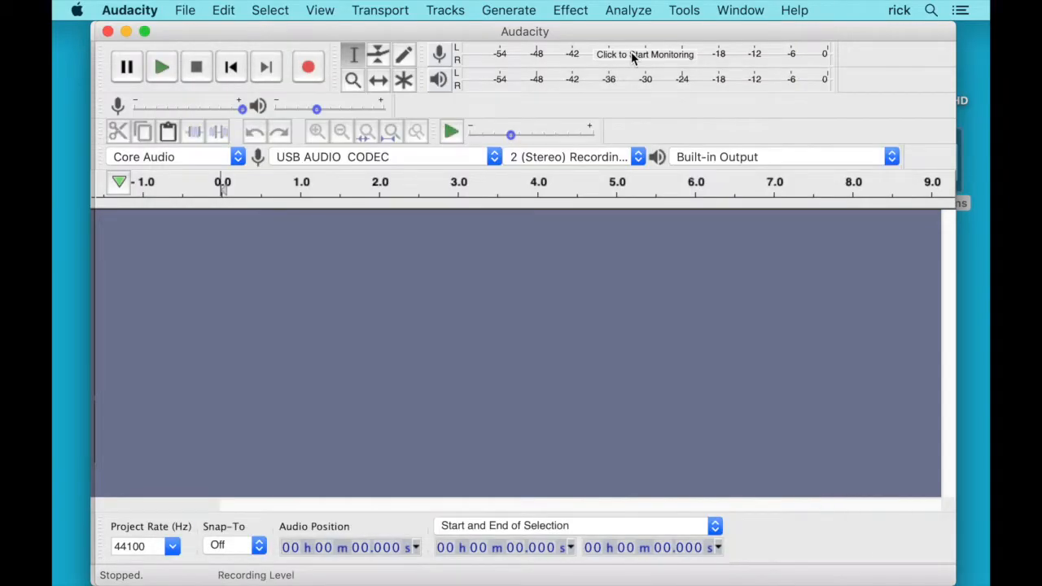
click(644, 65)
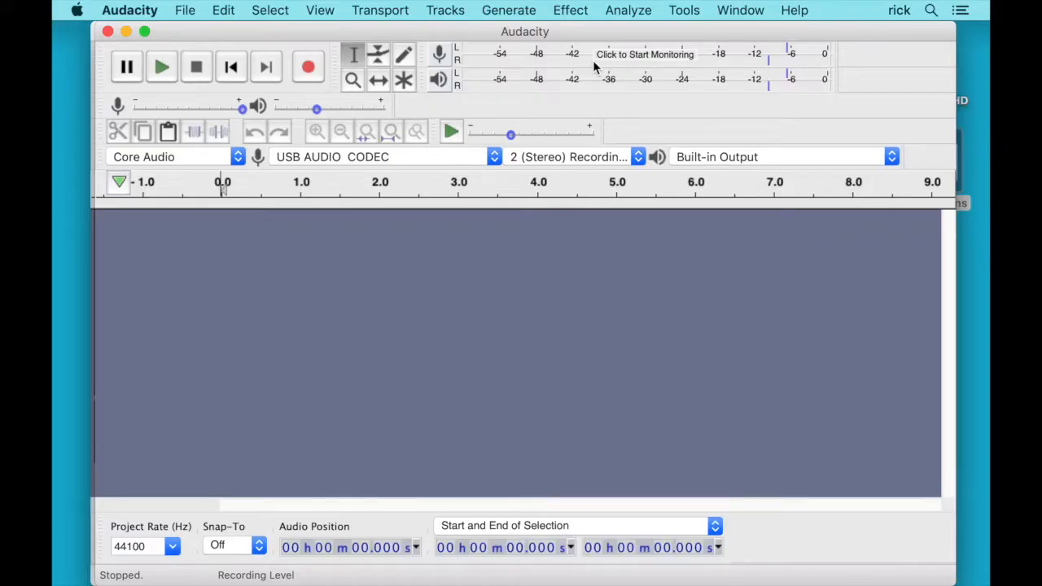
click(307, 66)
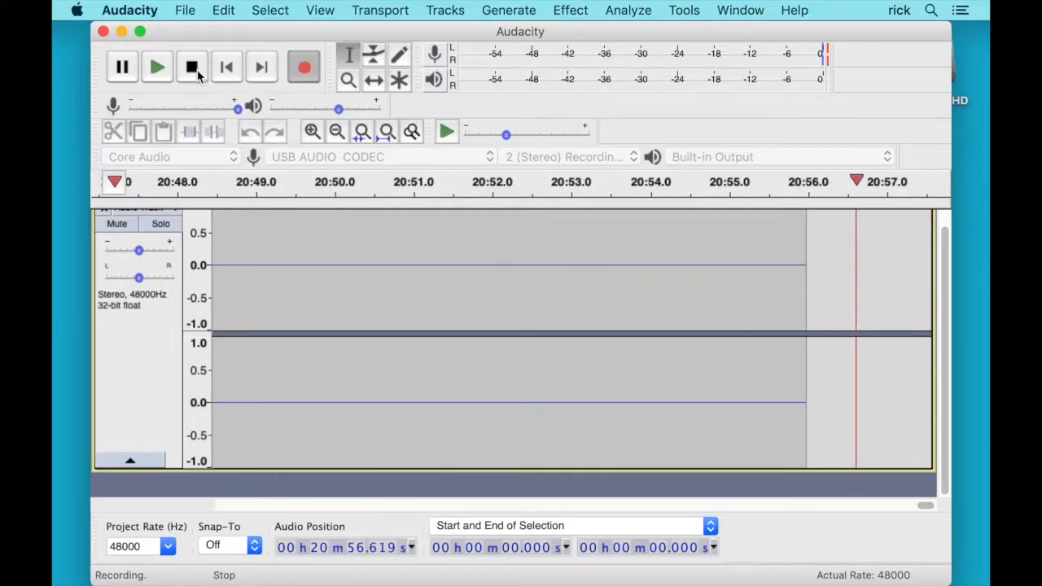
Step: Stop recording, finishing the captured stereo 48000 Hz track
click(192, 67)
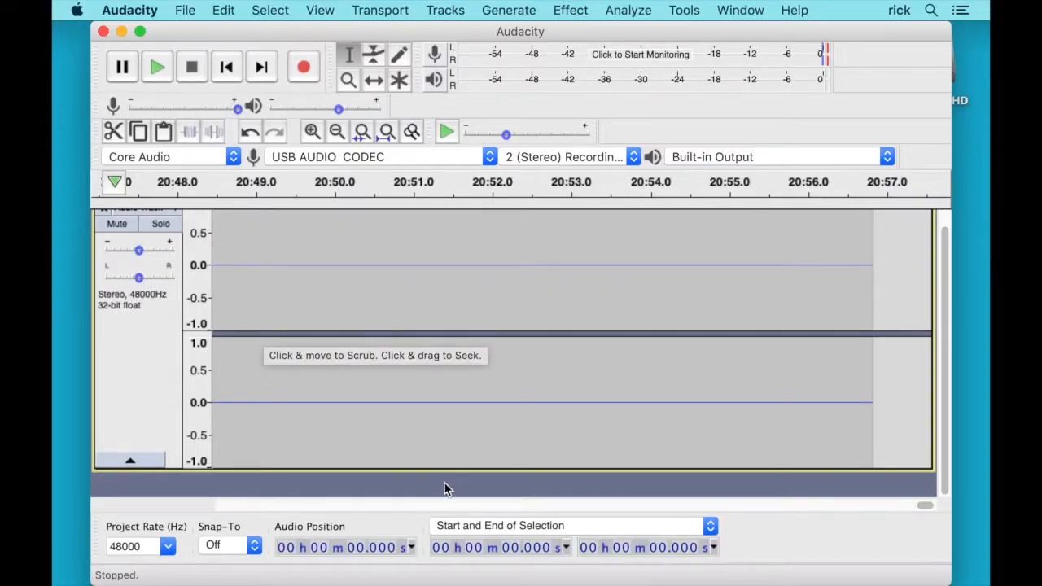
mouse_move(227, 514)
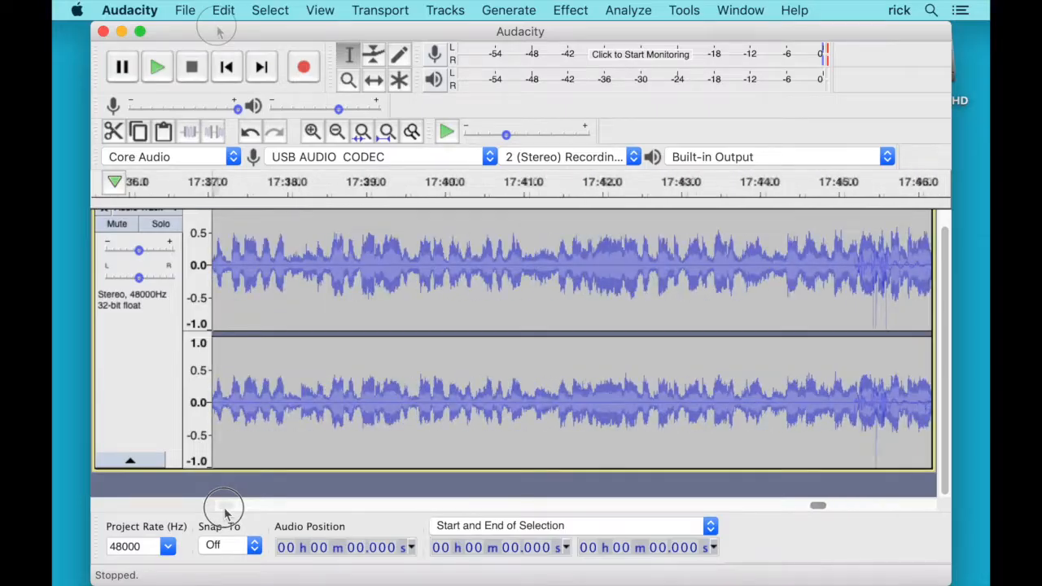
Step: Tag artist 'Mary Poppins' and album 'Mary Poppins Soundtrack' in Edit Metadata Tags
click(222, 10)
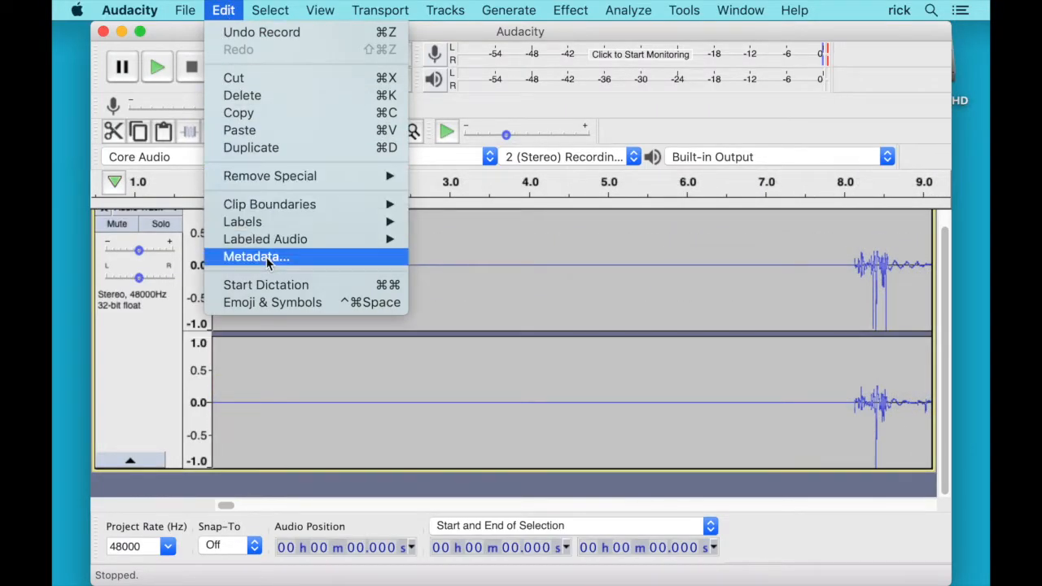
click(256, 256)
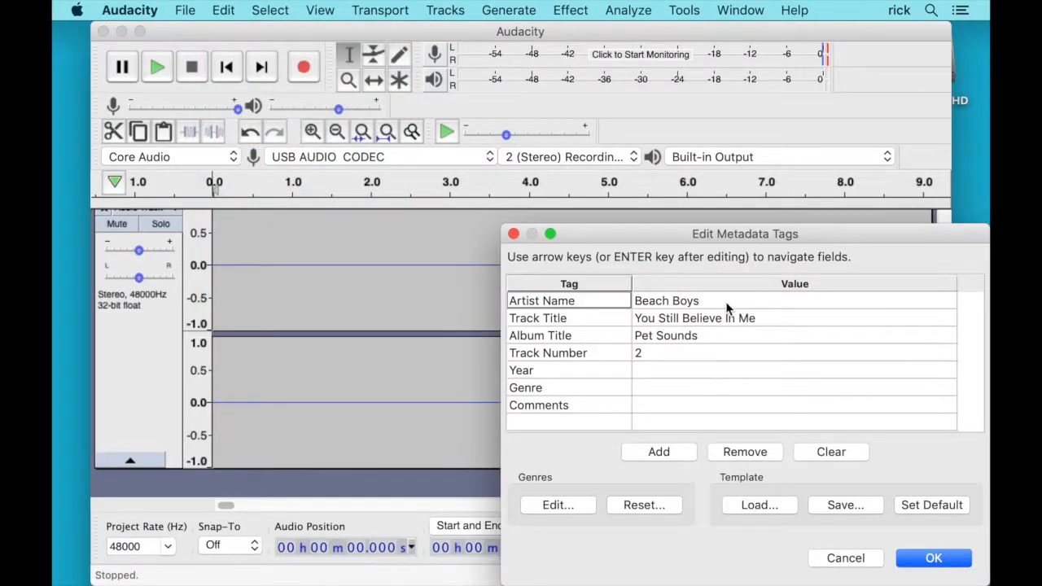
text(Mary Poppin)
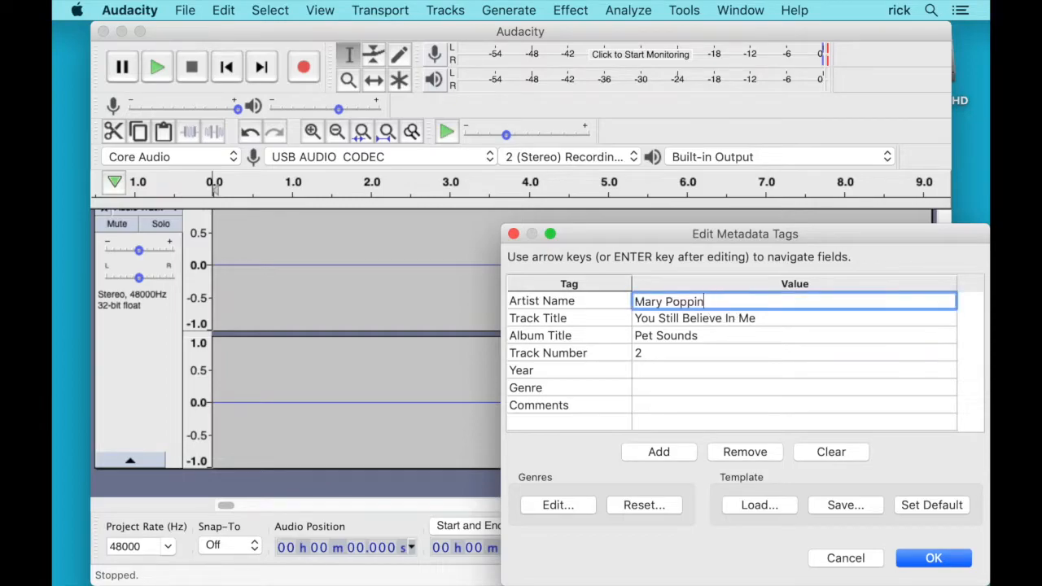
text(s)
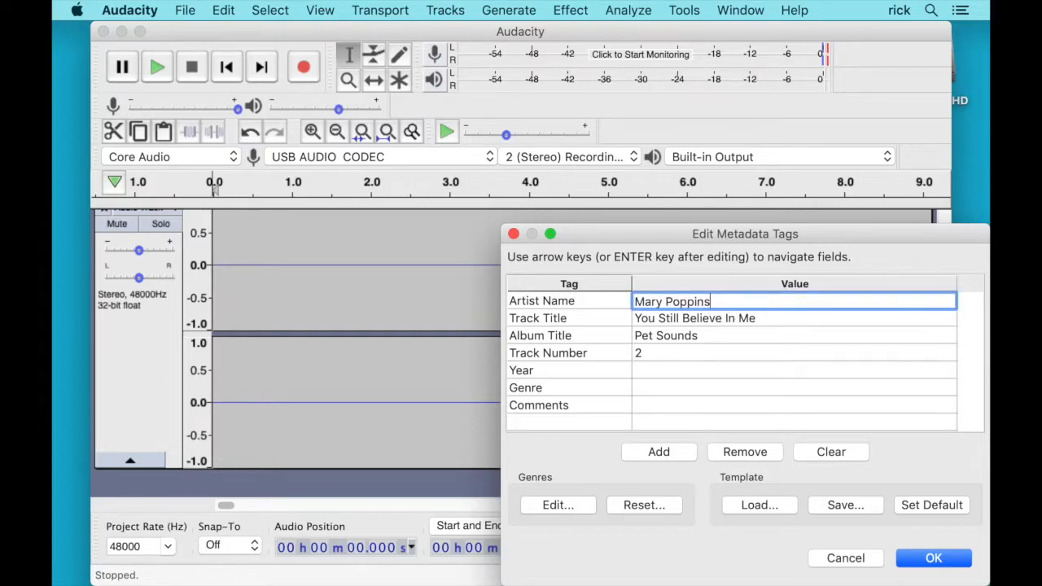
click(539, 335)
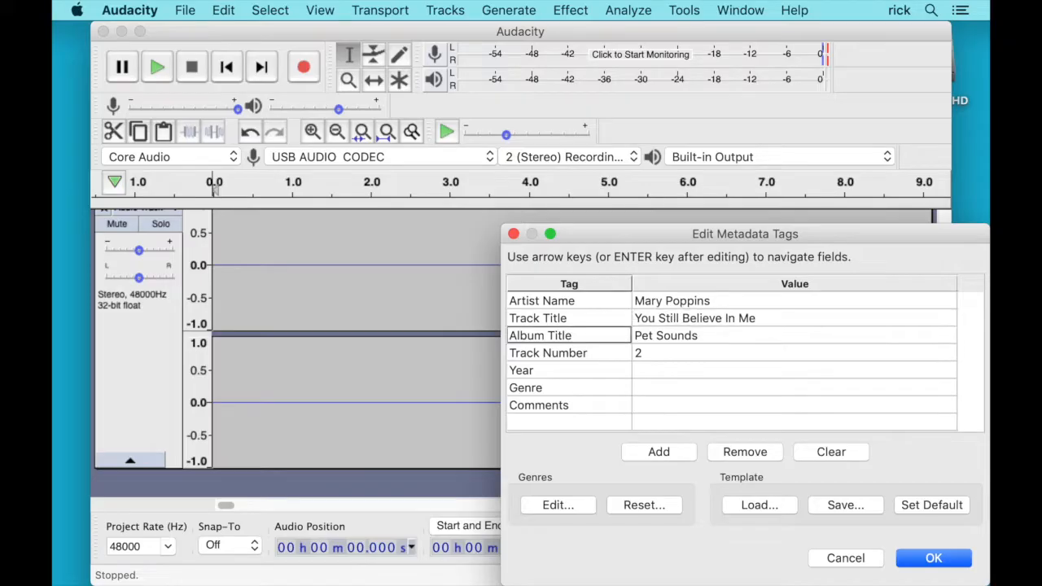
text(Mary Poppins S)
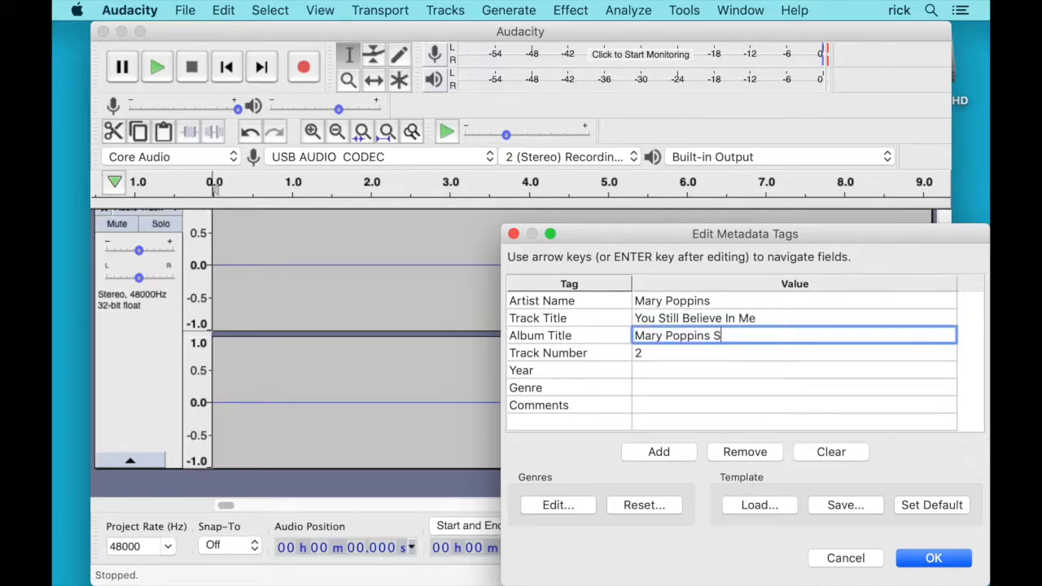
text(oundtrack)
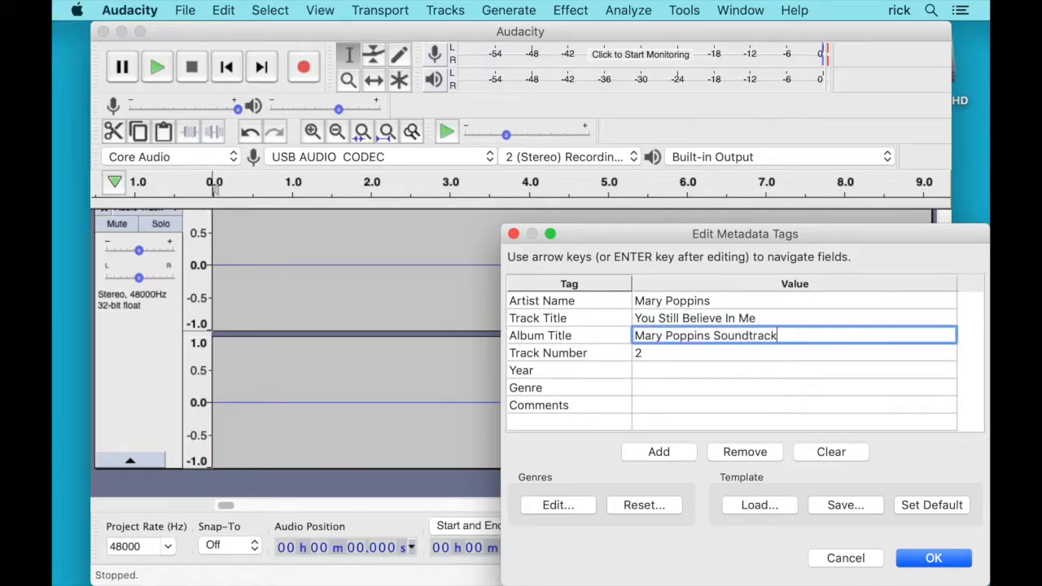
click(934, 557)
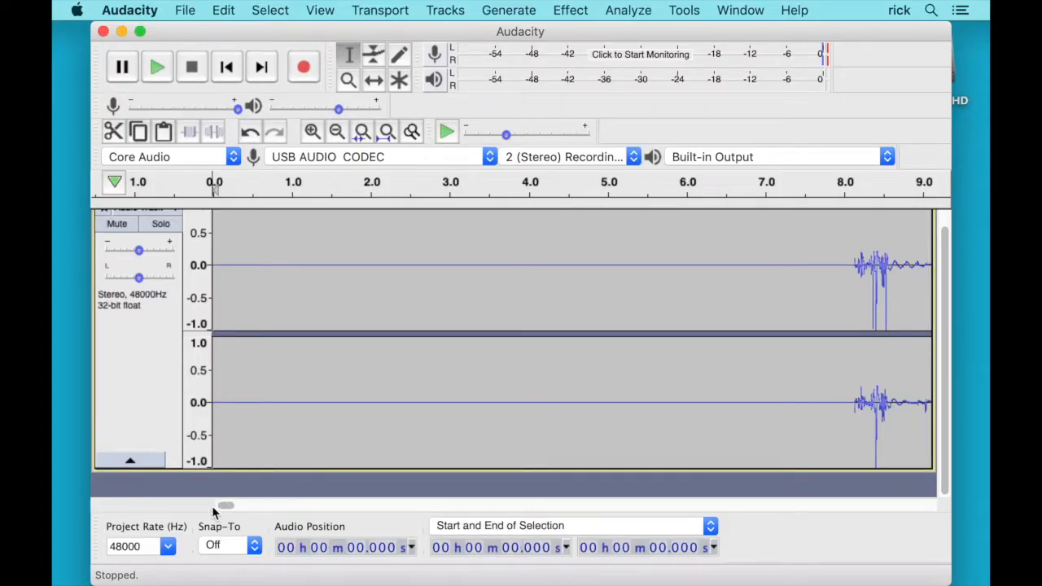
Step: Select the record-noise gap from about 4:12.4 to 4:18.4 in Noise Reduction
drag(226, 504, 265, 504)
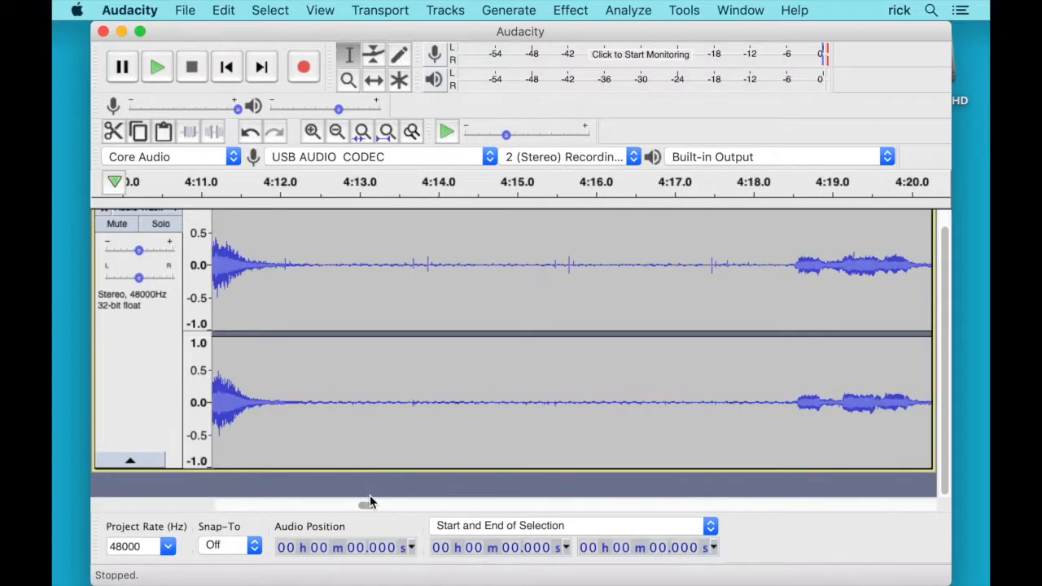
drag(310, 366, 456, 367)
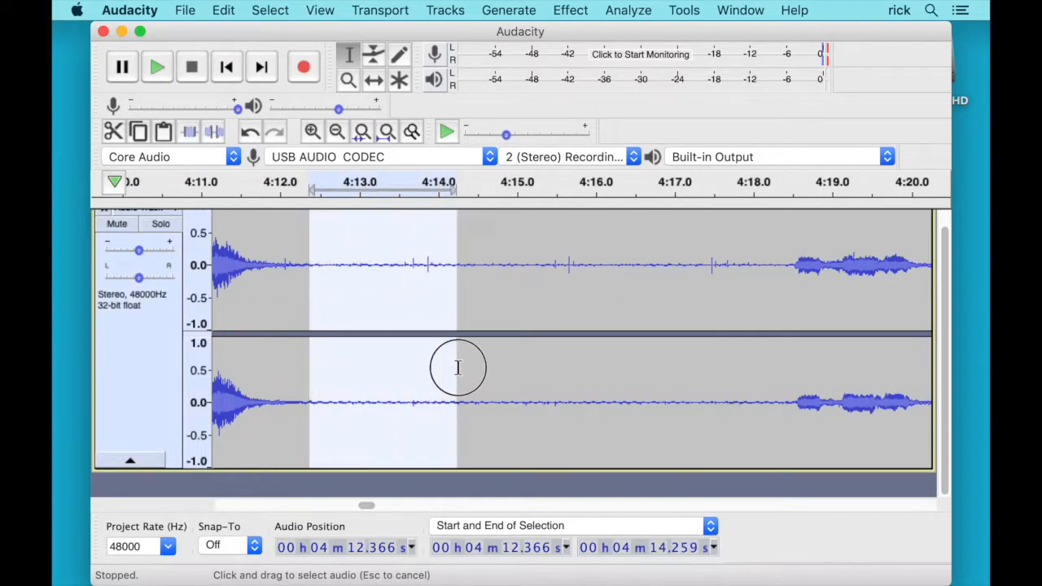
drag(458, 367, 777, 366)
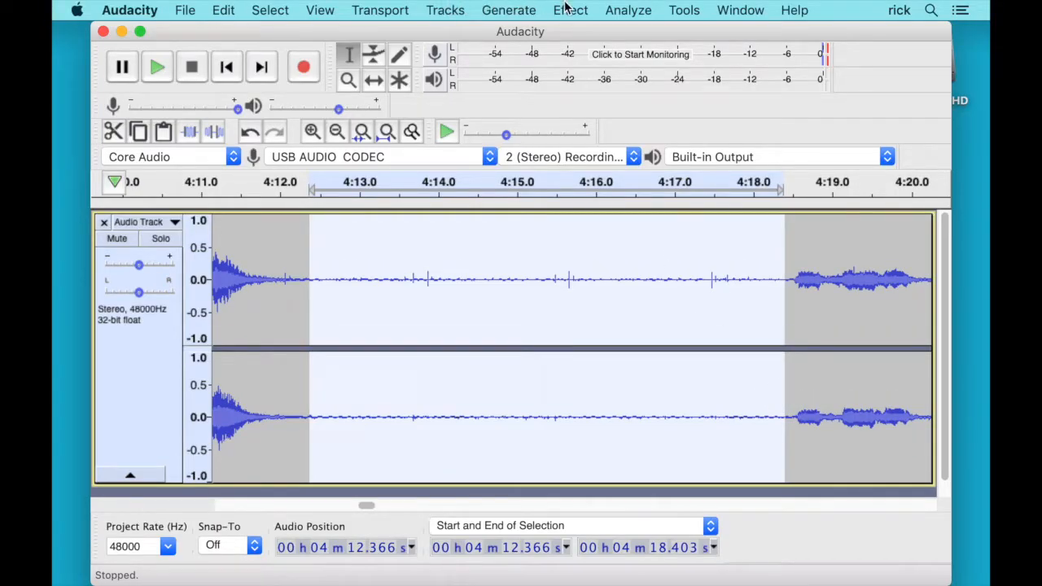
click(569, 10)
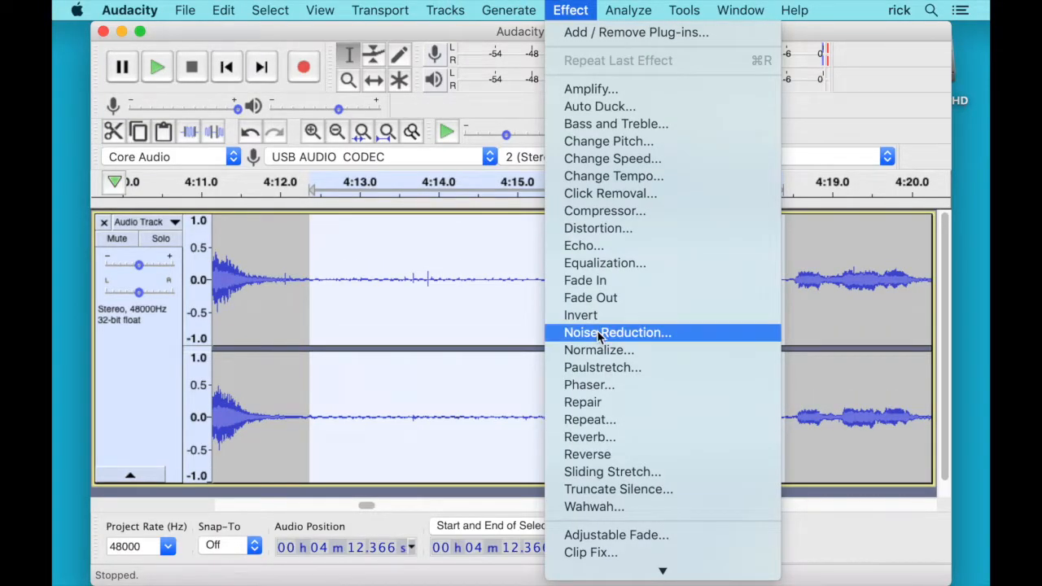
click(617, 332)
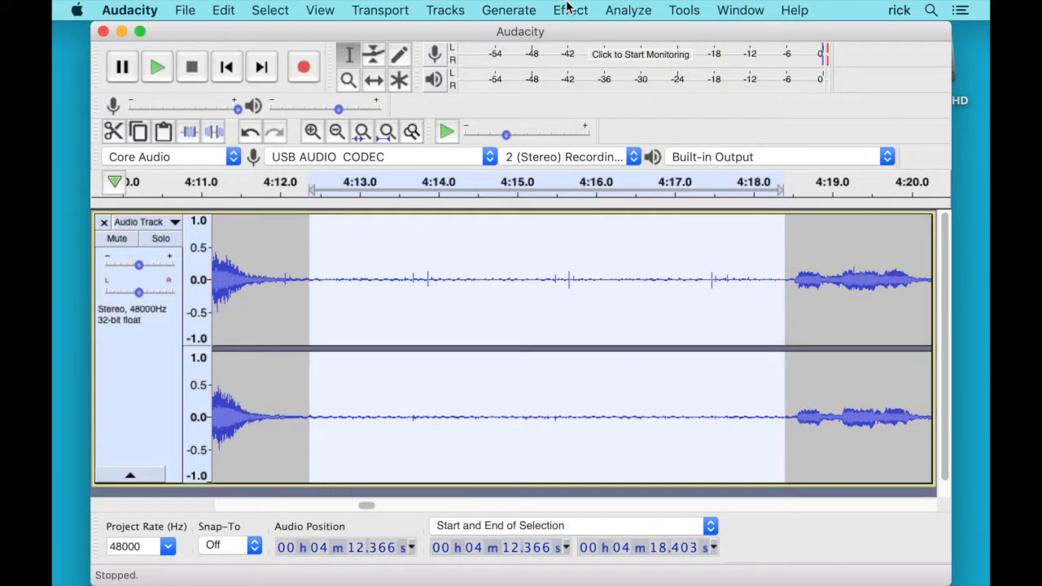
Step: Apply Noise Reduction at 12 dB, sensitivity 6.00, 3 bands to the whole track
drag(784, 279, 749, 279)
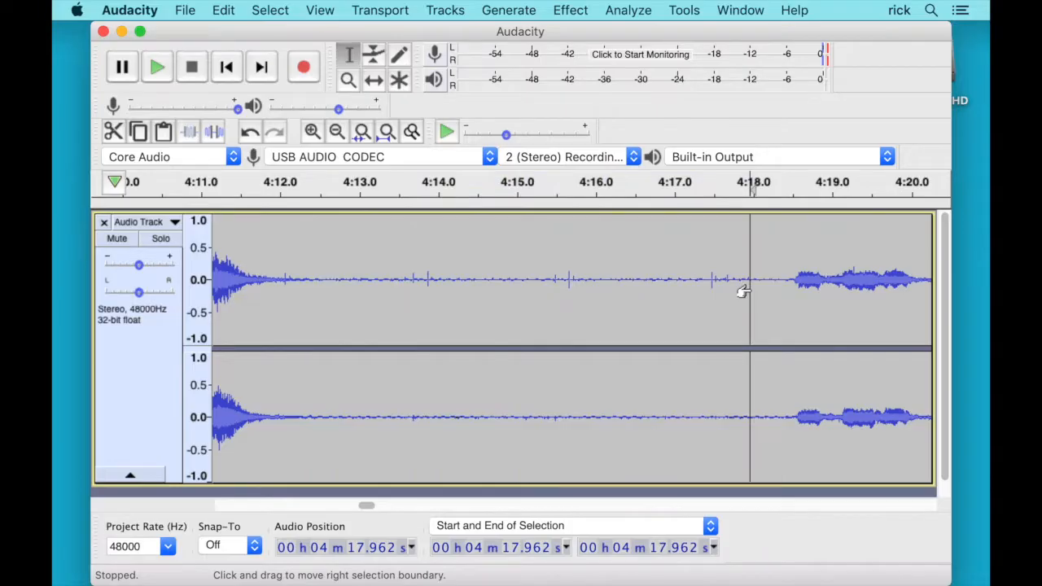
click(570, 10)
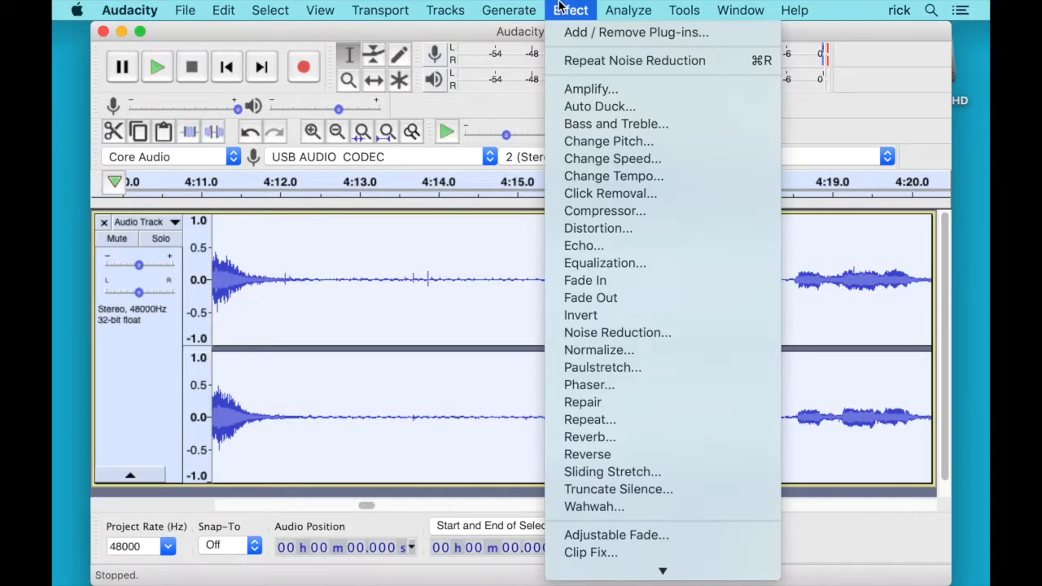
mouse_move(617, 332)
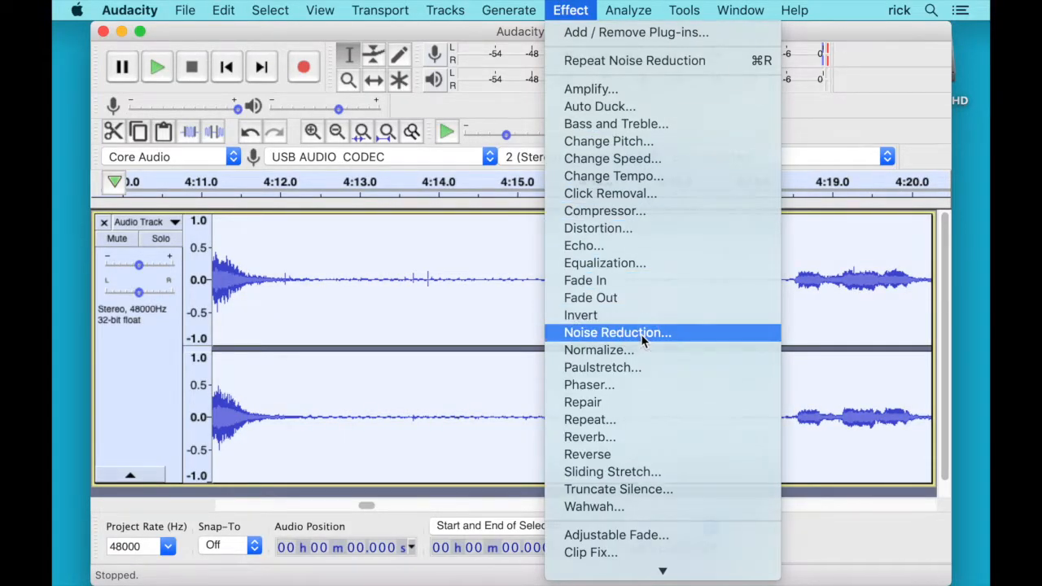
click(617, 332)
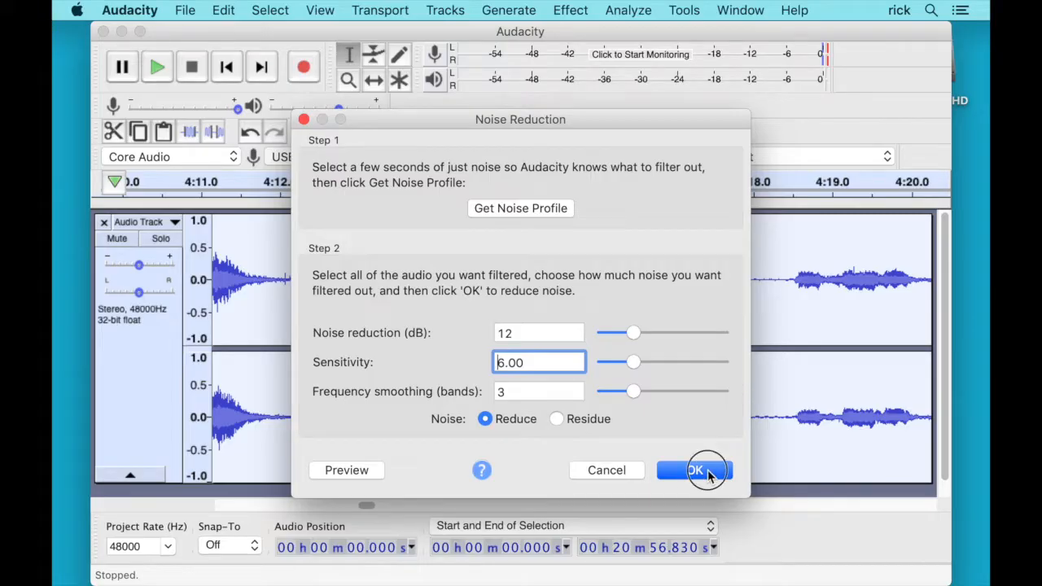
click(693, 470)
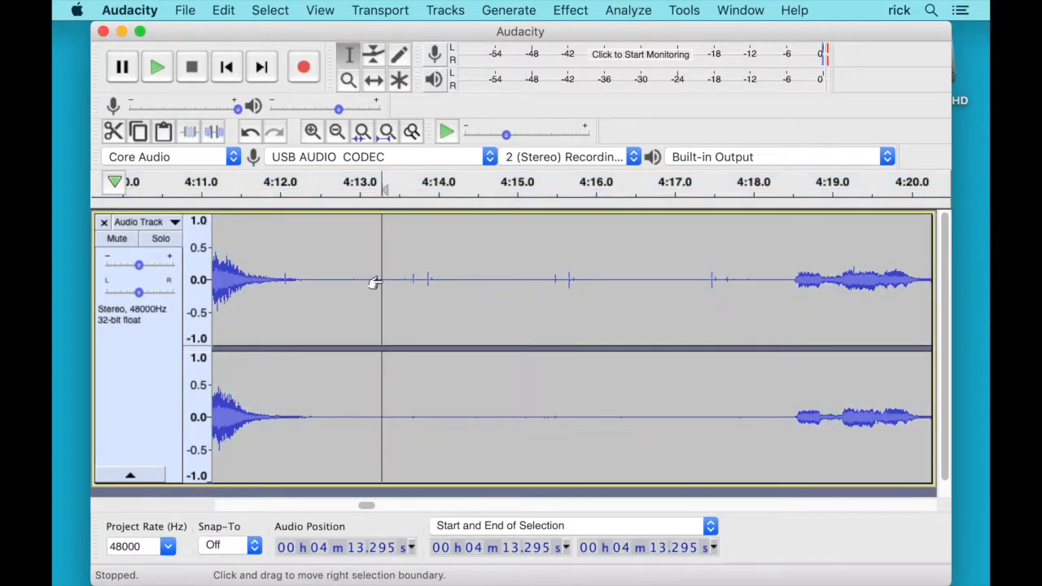
click(508, 10)
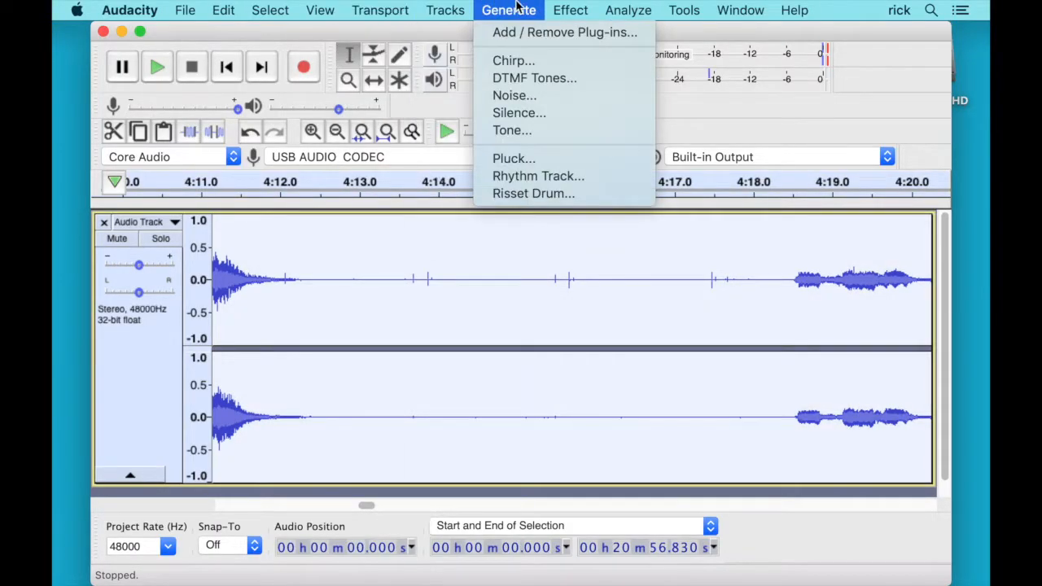
Step: Run Click Removal with threshold 200 and max spike width 20
click(570, 10)
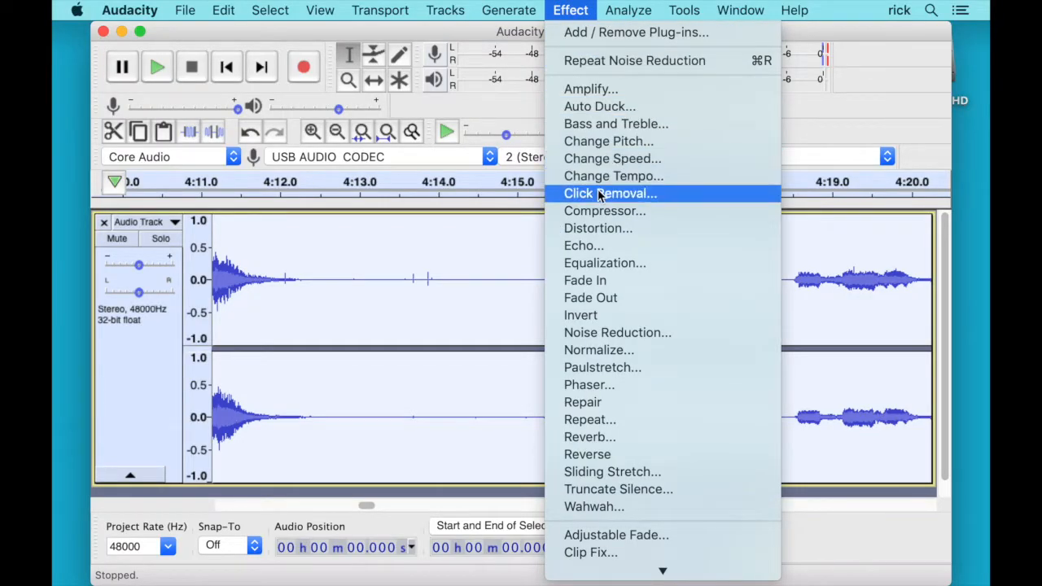
click(609, 193)
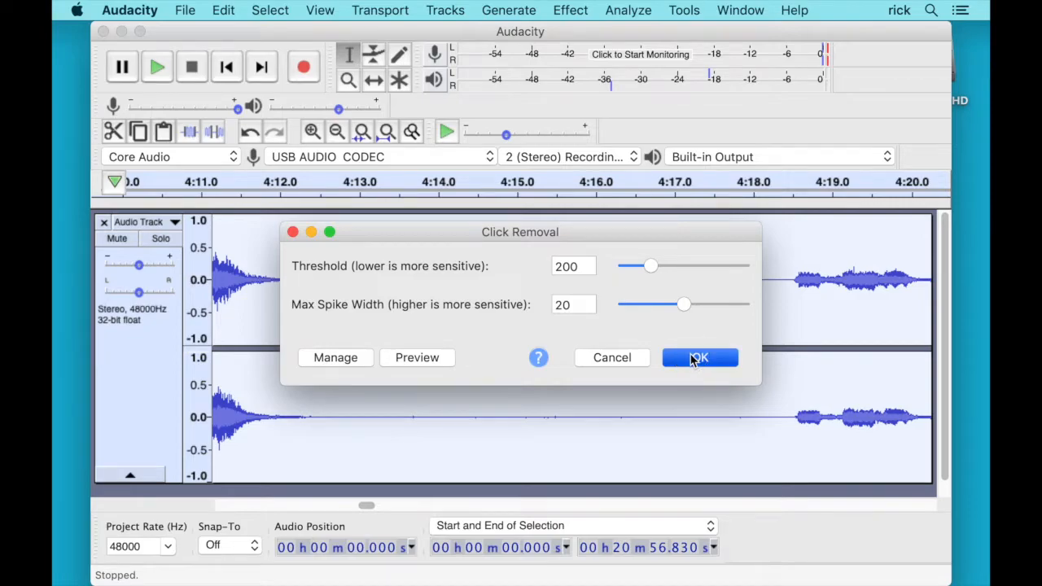
click(698, 357)
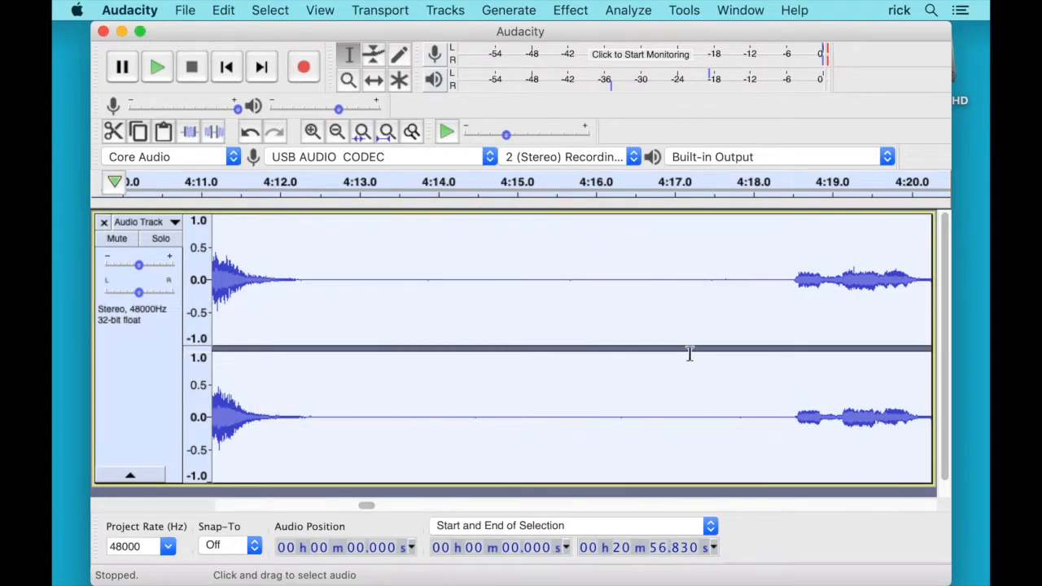
mouse_move(524, 311)
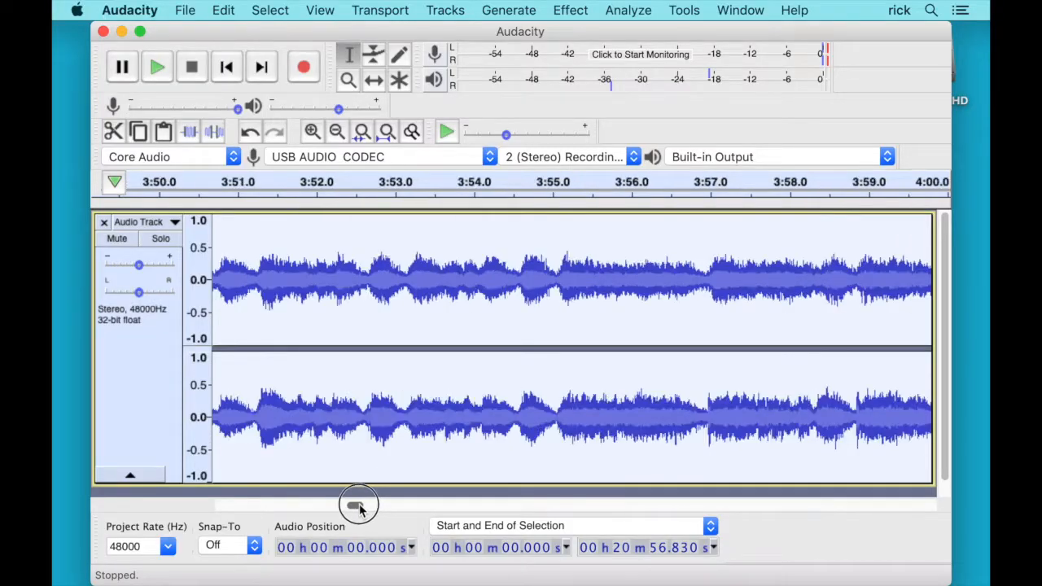
drag(358, 505, 318, 505)
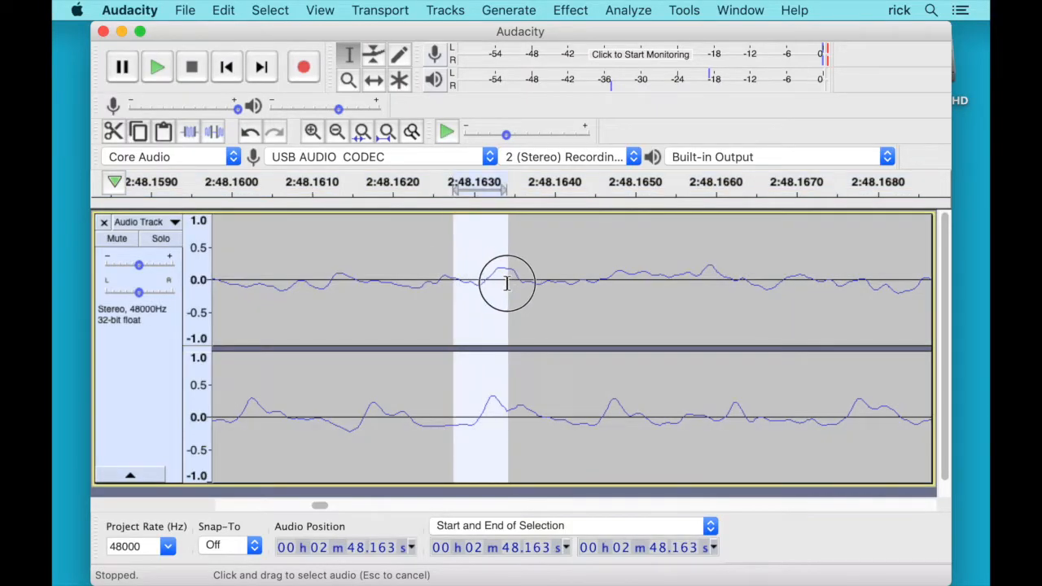
click(570, 10)
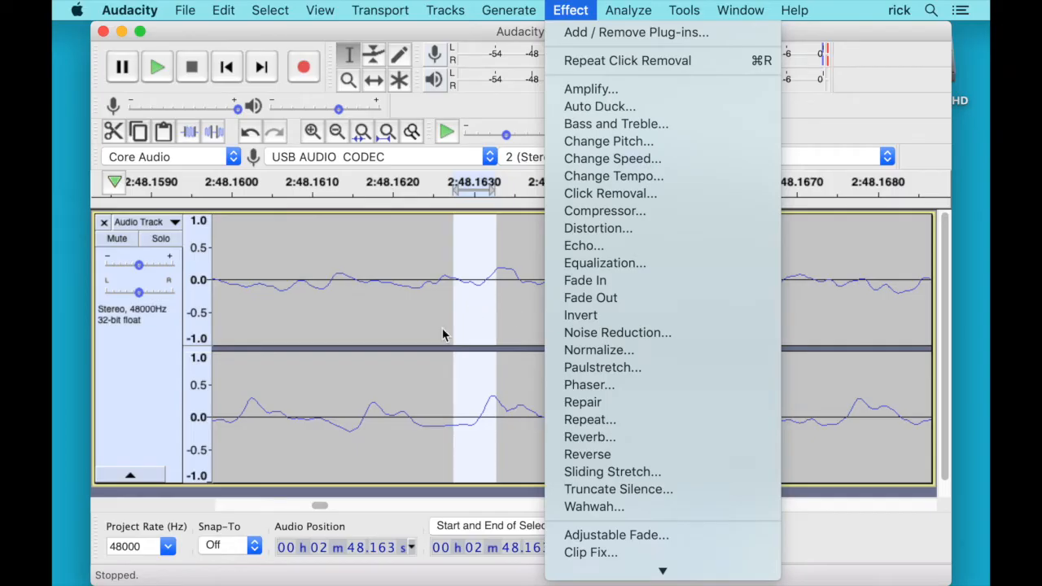
mouse_move(423, 335)
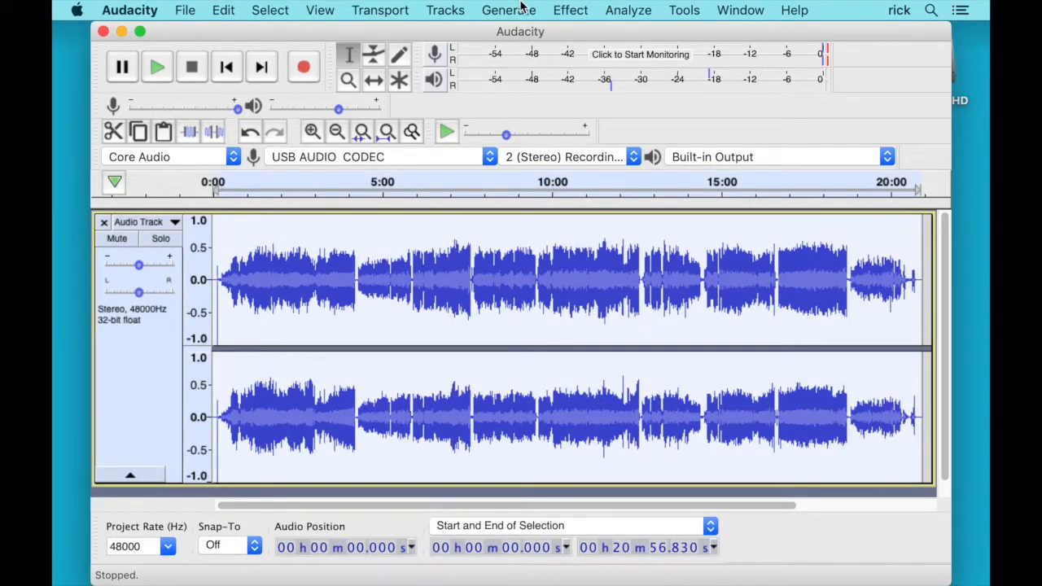
Step: Apply Normalize to the whole track with DC offset removal and a -1.0 dB peak
click(569, 10)
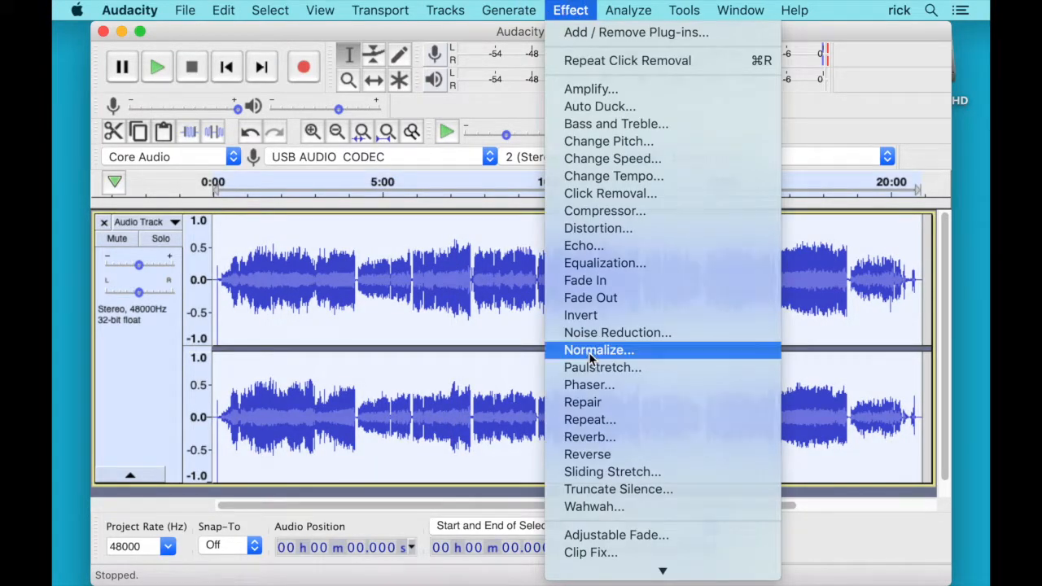
click(598, 350)
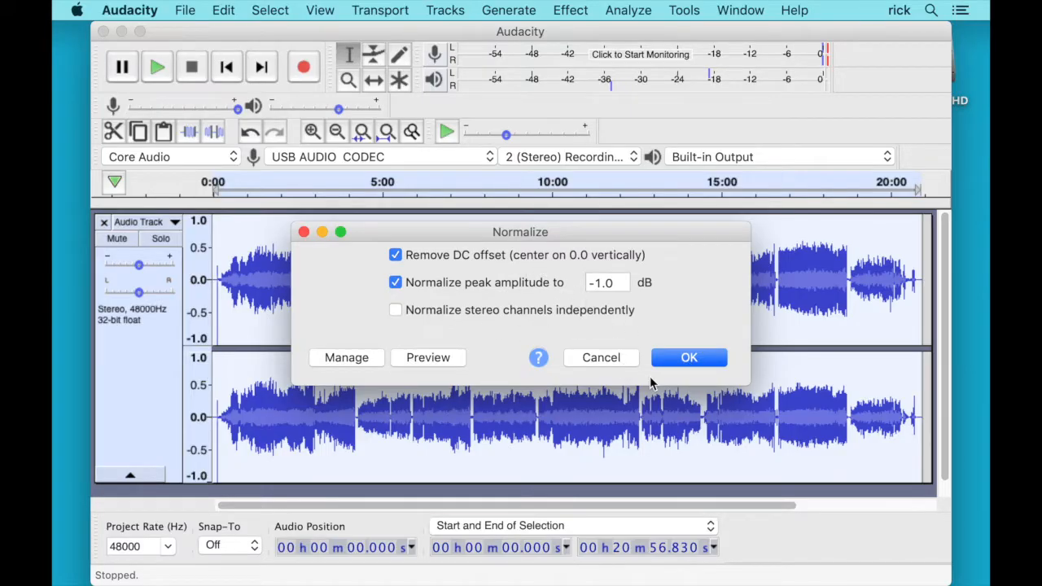
click(689, 357)
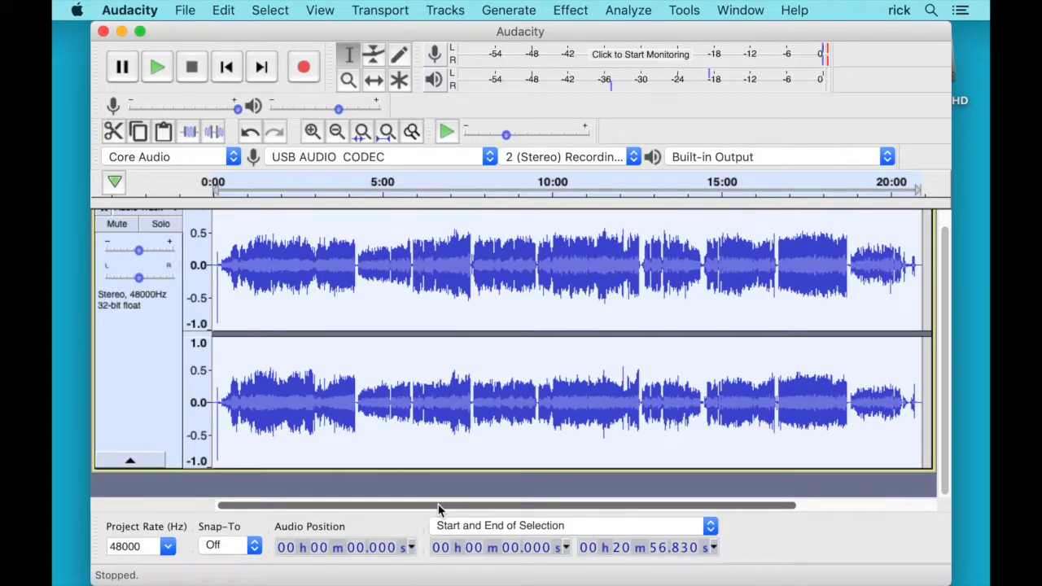
mouse_move(419, 383)
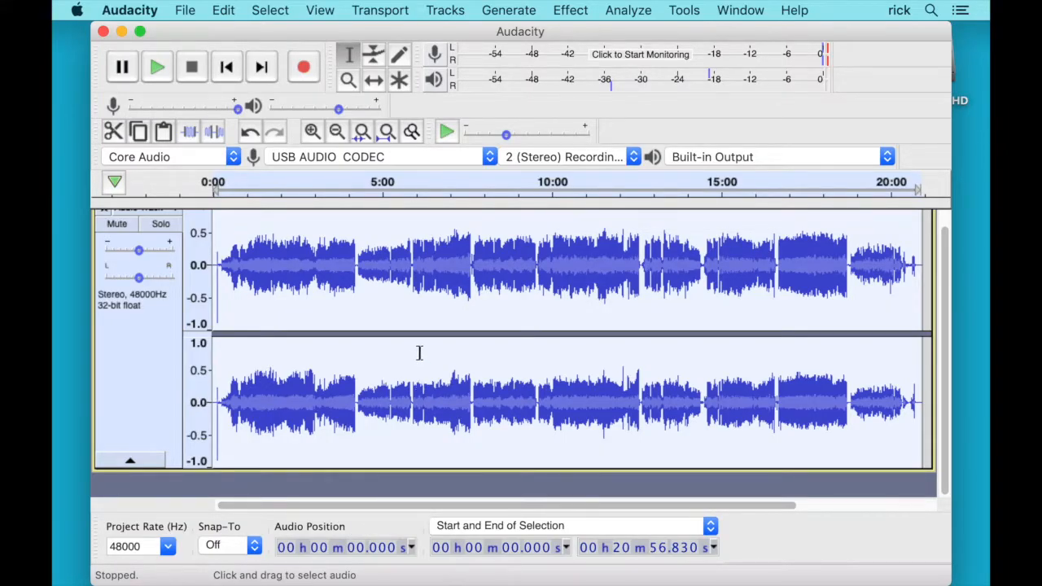
Step: Run Silence Finder with the default 26 dB, 1.000 s and 0.300 s settings
click(454, 280)
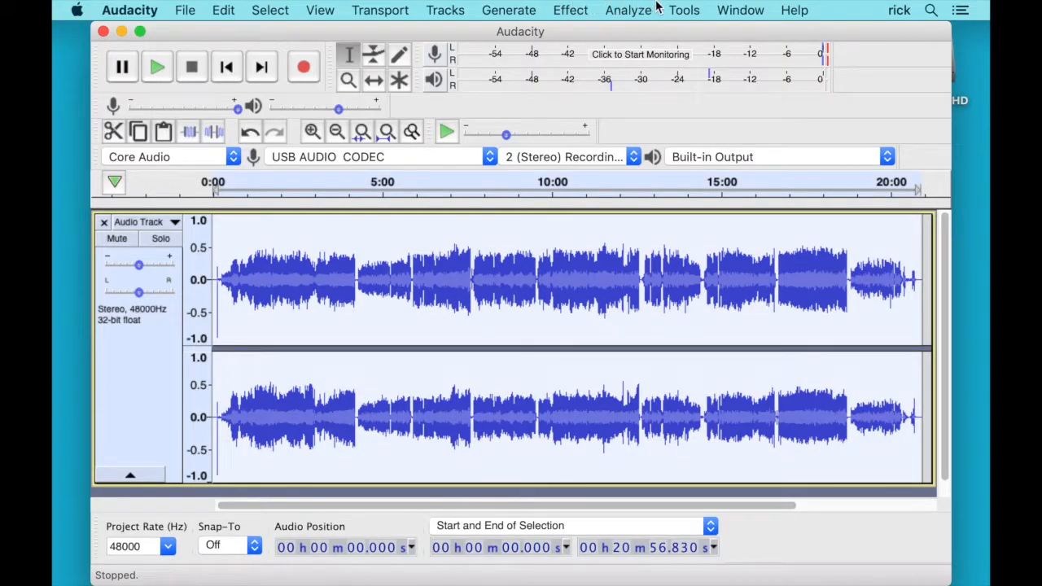
click(627, 10)
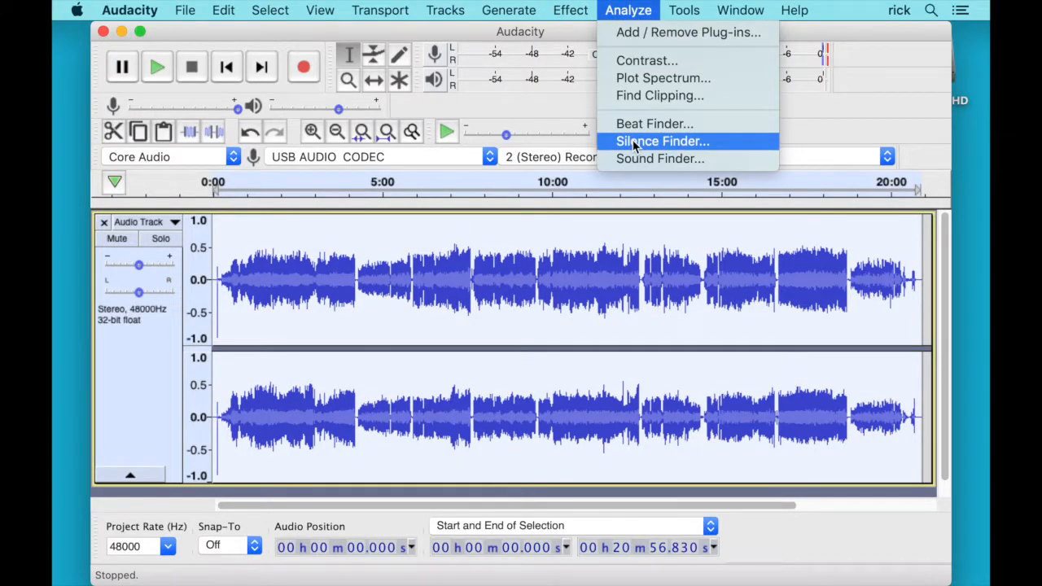
click(661, 141)
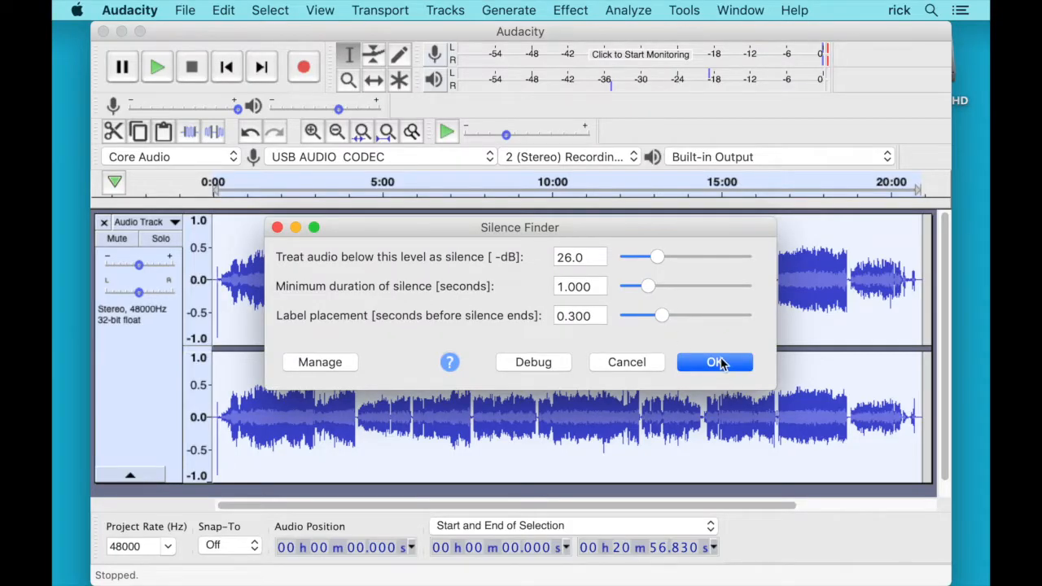
click(714, 362)
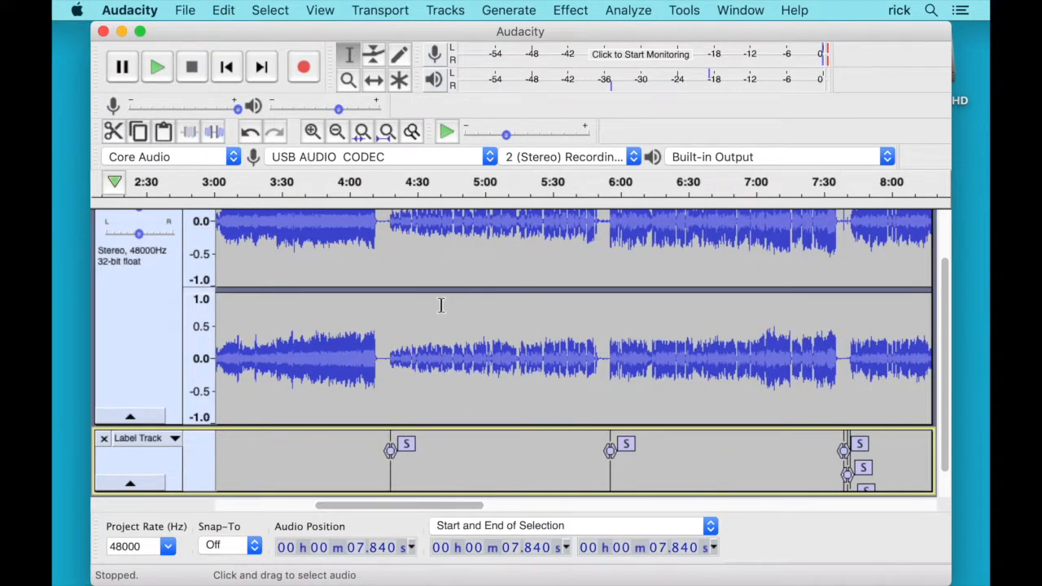
Step: Scroll through the silence labels to the end and select the tail from about 20:33 to 21:15
drag(398, 505, 502, 498)
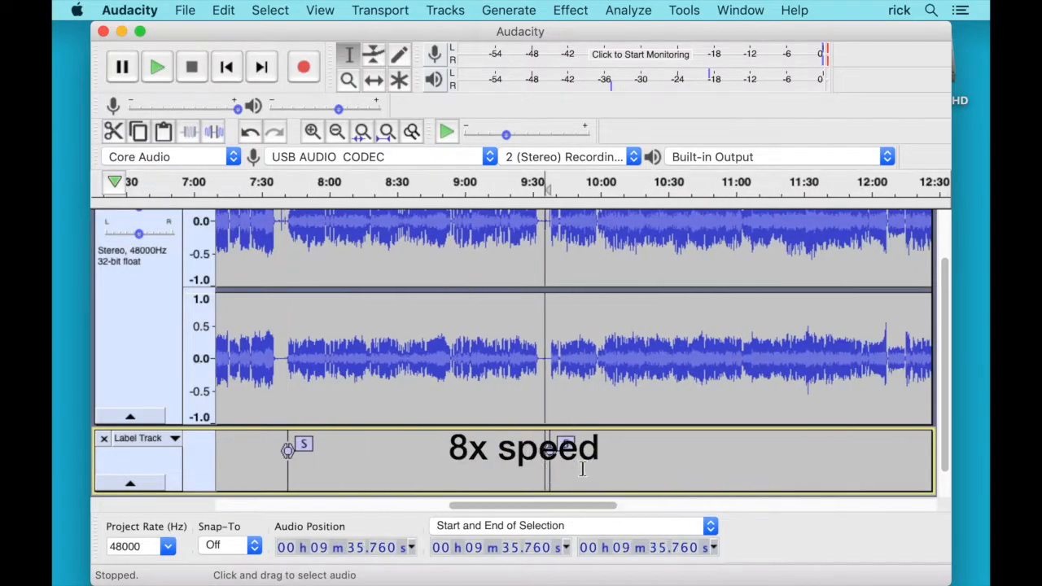
drag(504, 504, 676, 505)
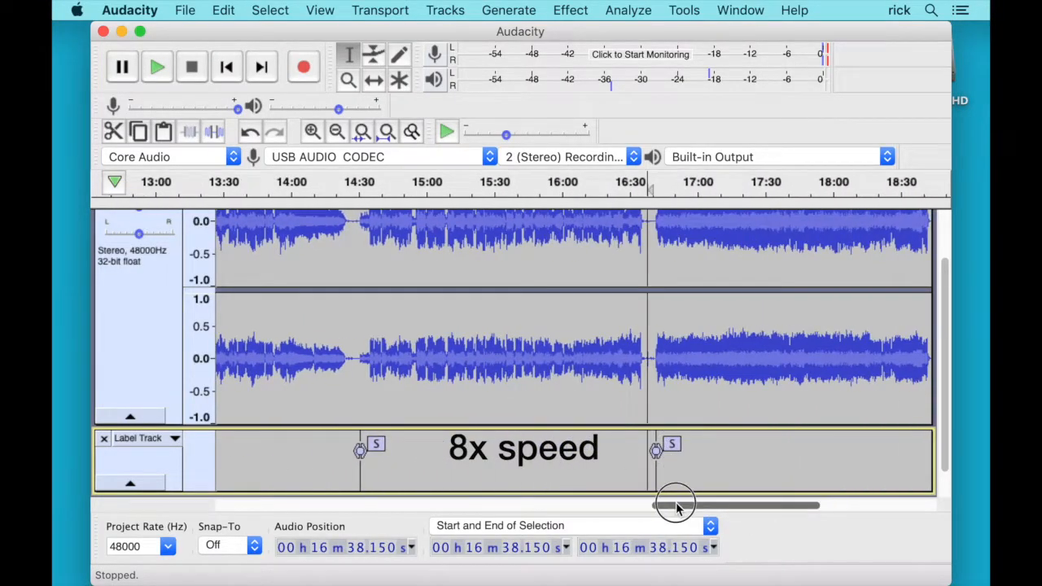
drag(676, 505, 814, 505)
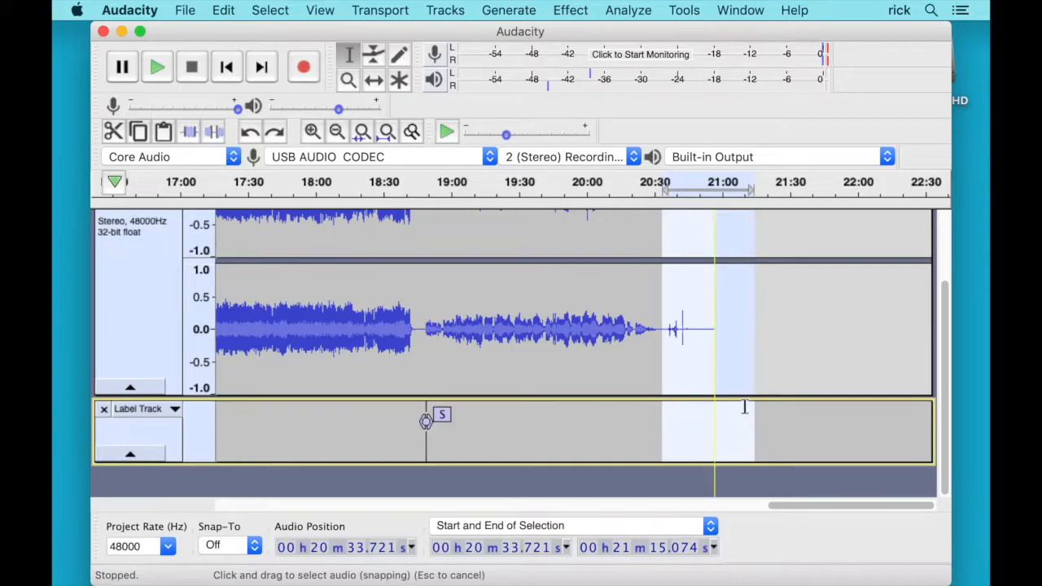
Step: Delete the roughly 12-second lead-in selection with Edit > Delete
click(223, 10)
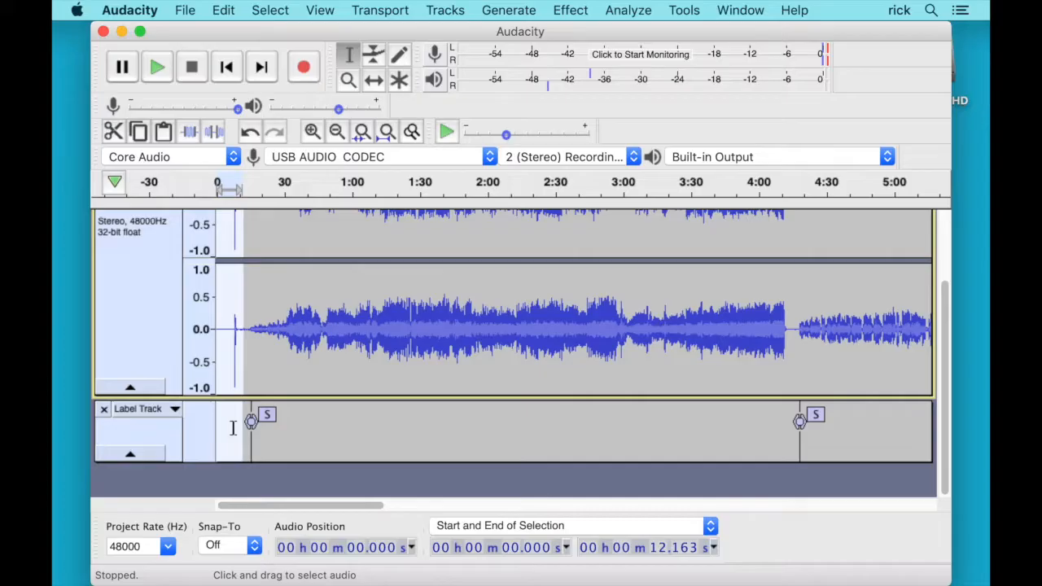
mouse_move(238, 291)
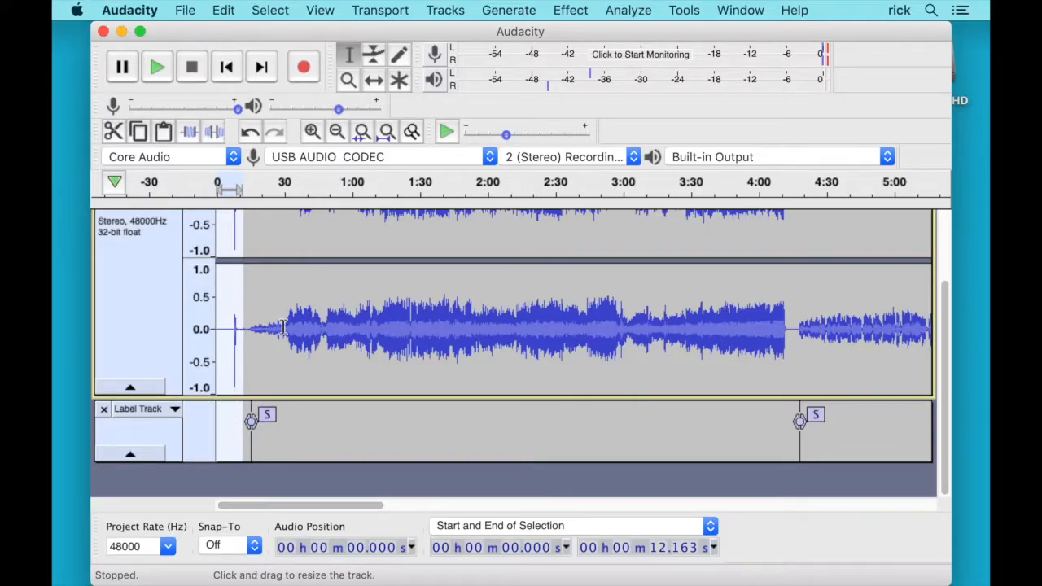
click(223, 10)
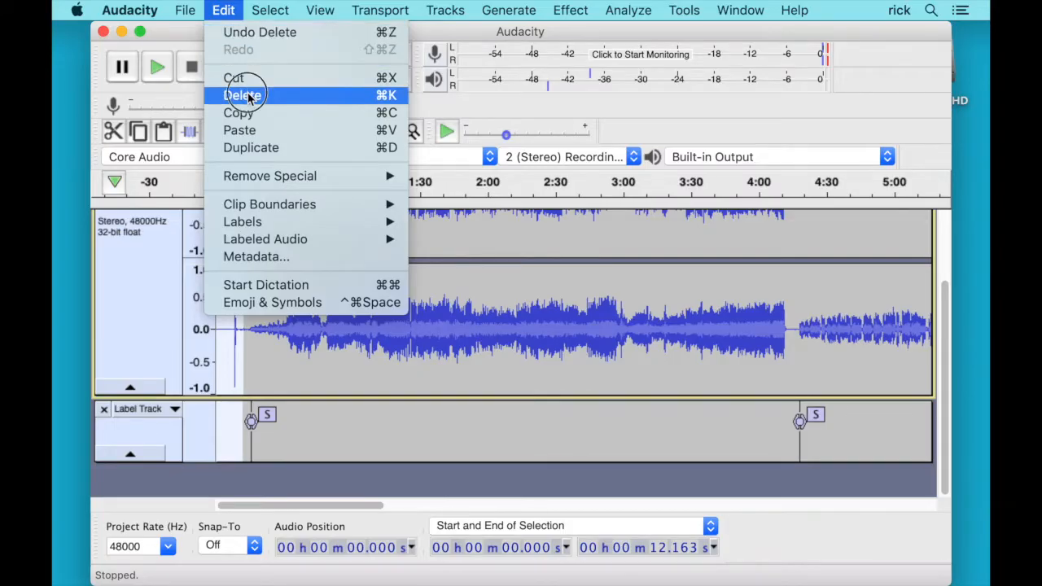
click(242, 95)
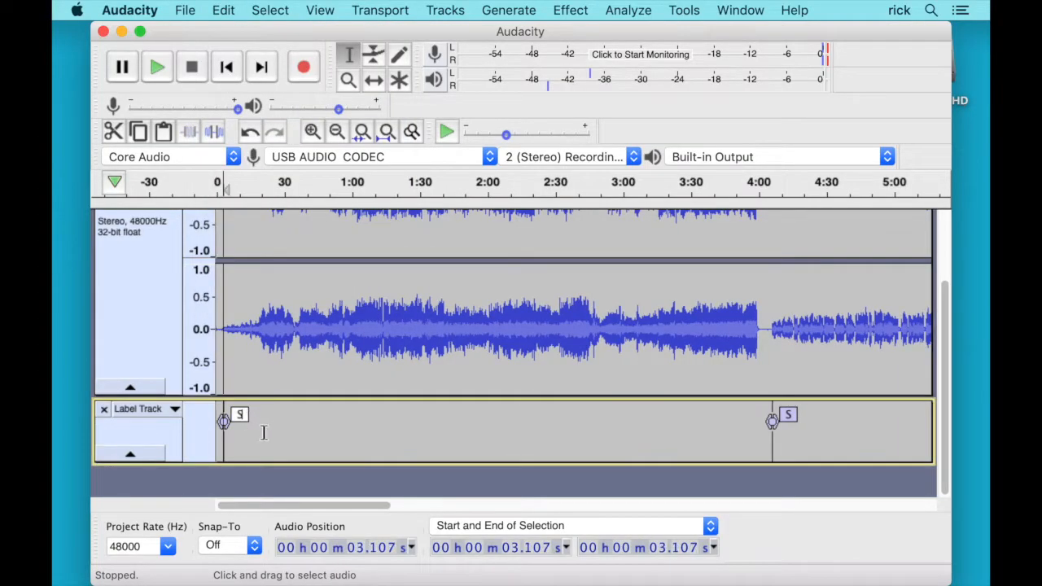
Step: Begin typing 'Overture' into the first silence label
text(Overture)
click(788, 416)
text(The Perfect Nanny)
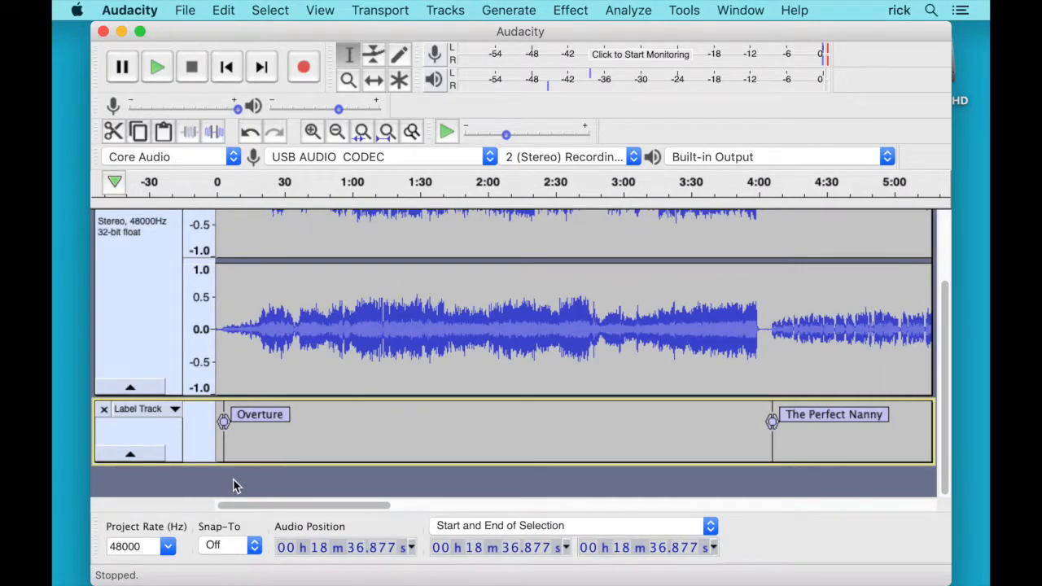
Step: Open Export Multiple and create a new Desktop folder 'Mary Poppins' as the destination
click(185, 10)
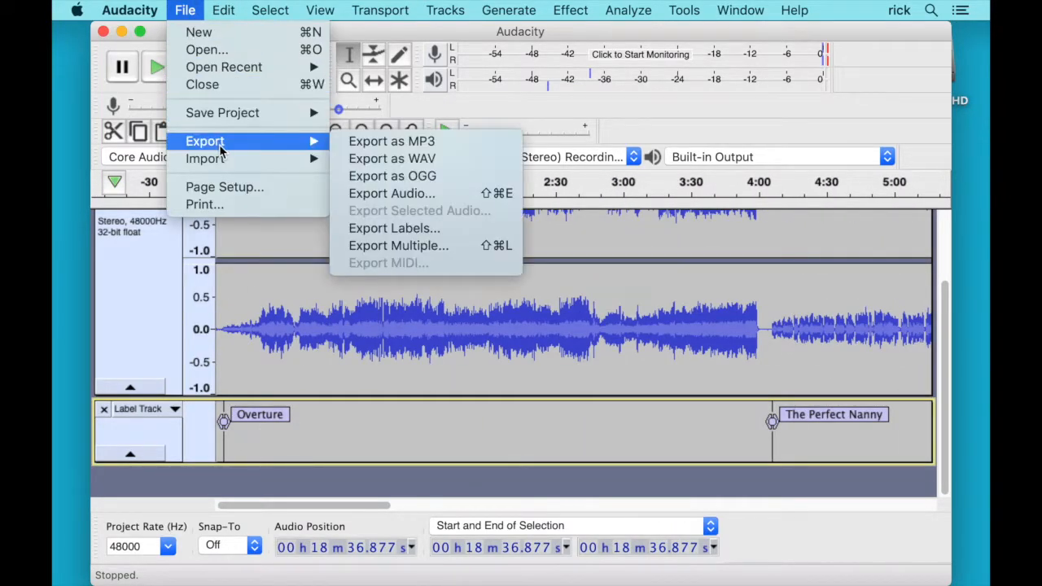
click(398, 245)
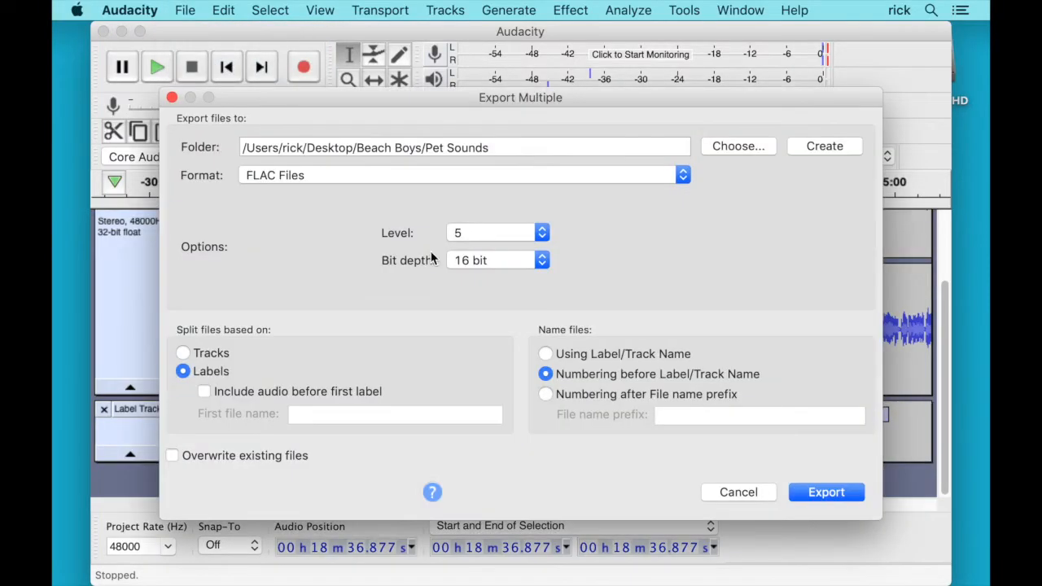
click(737, 146)
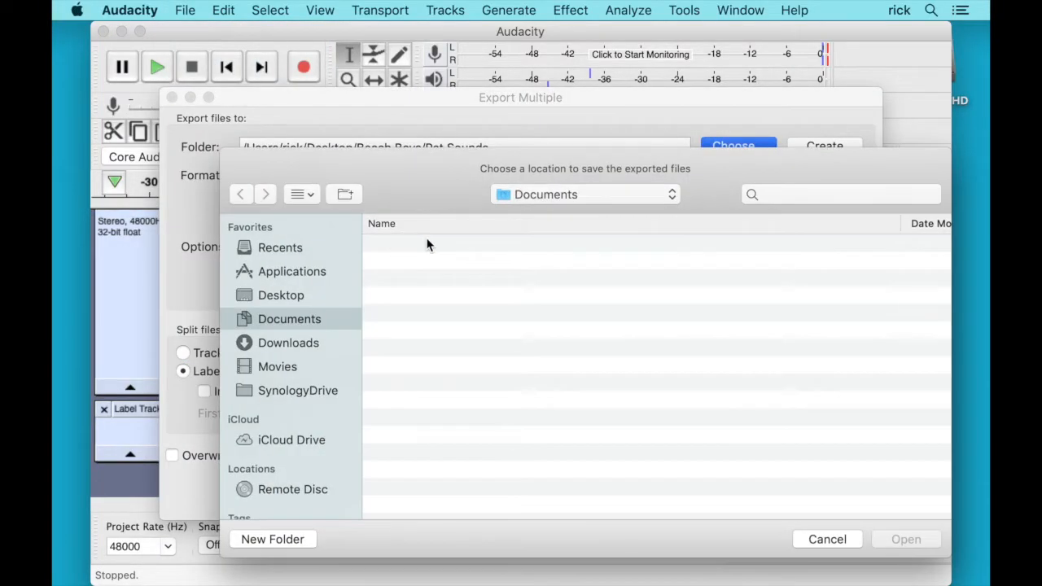
click(281, 294)
text(Mary)
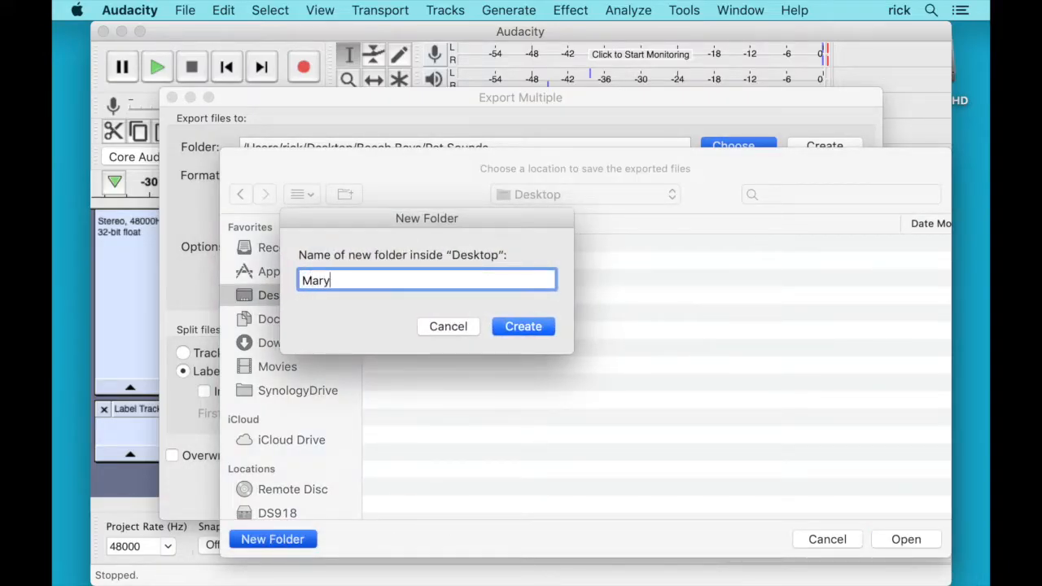
text(Poppins)
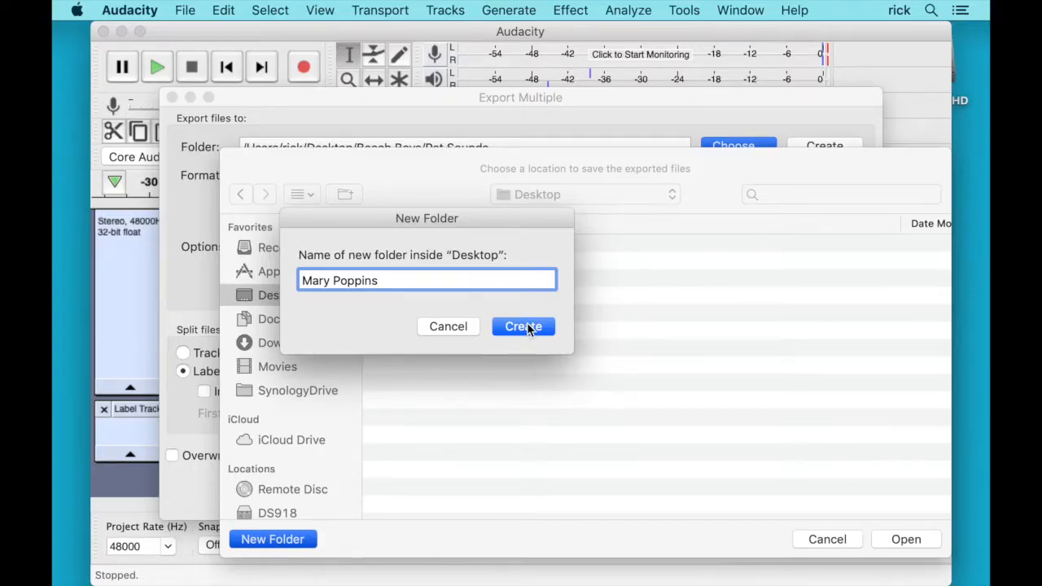
click(523, 326)
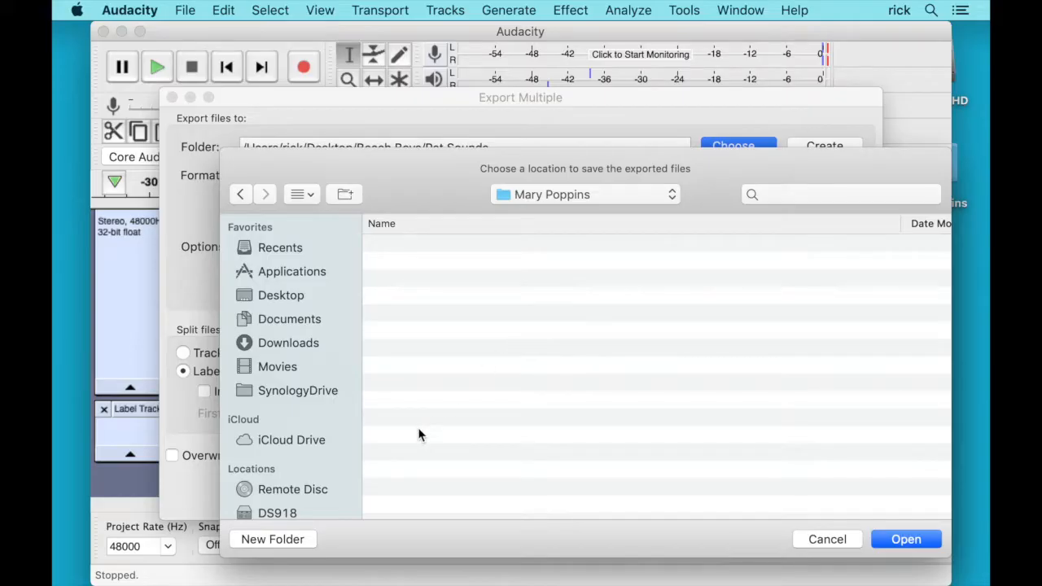
click(905, 539)
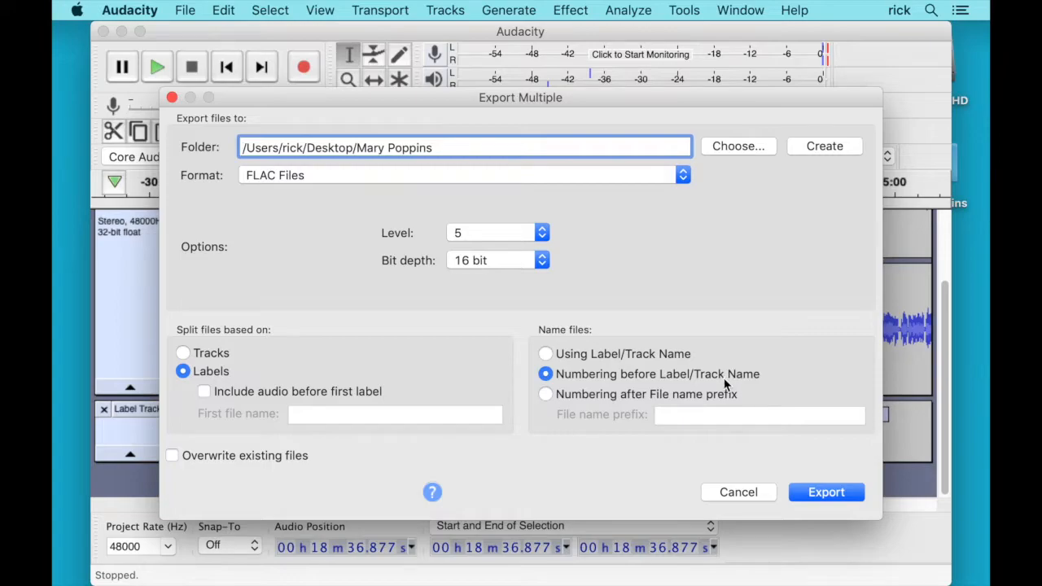
Step: Export the labeled songs as FLAC files and accept each track's metadata tags
click(825, 491)
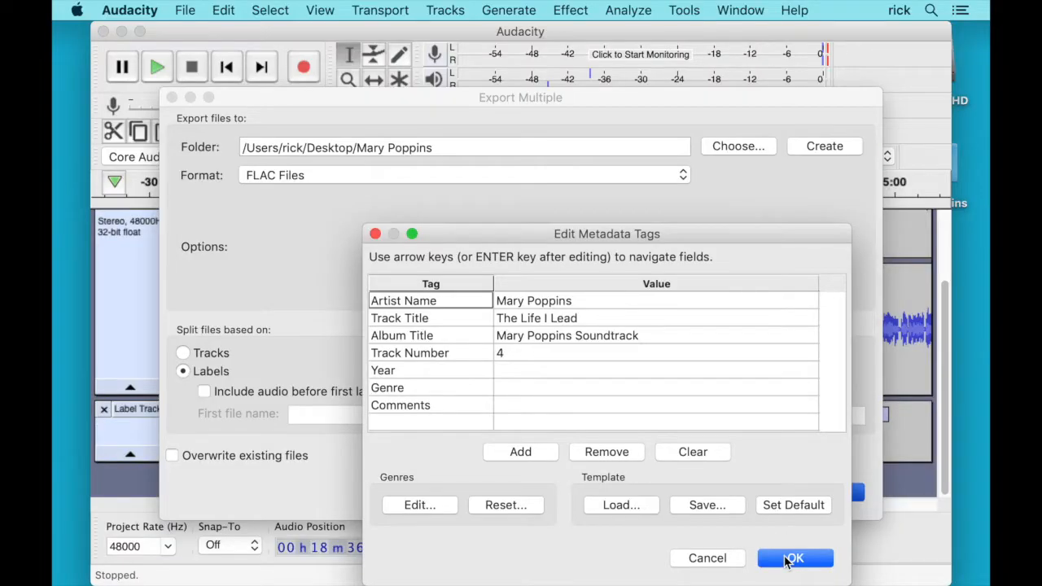
click(794, 558)
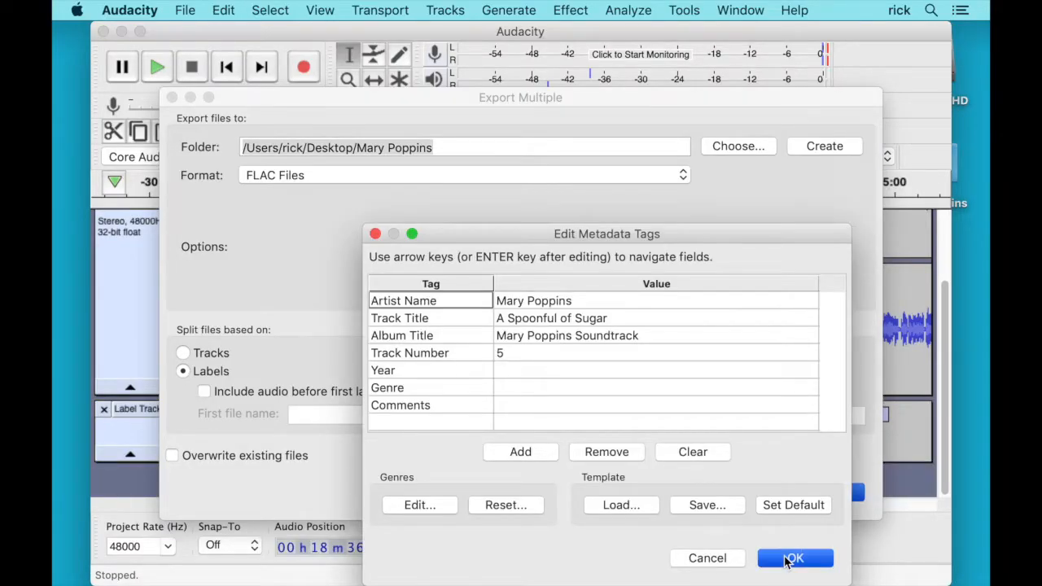
click(795, 558)
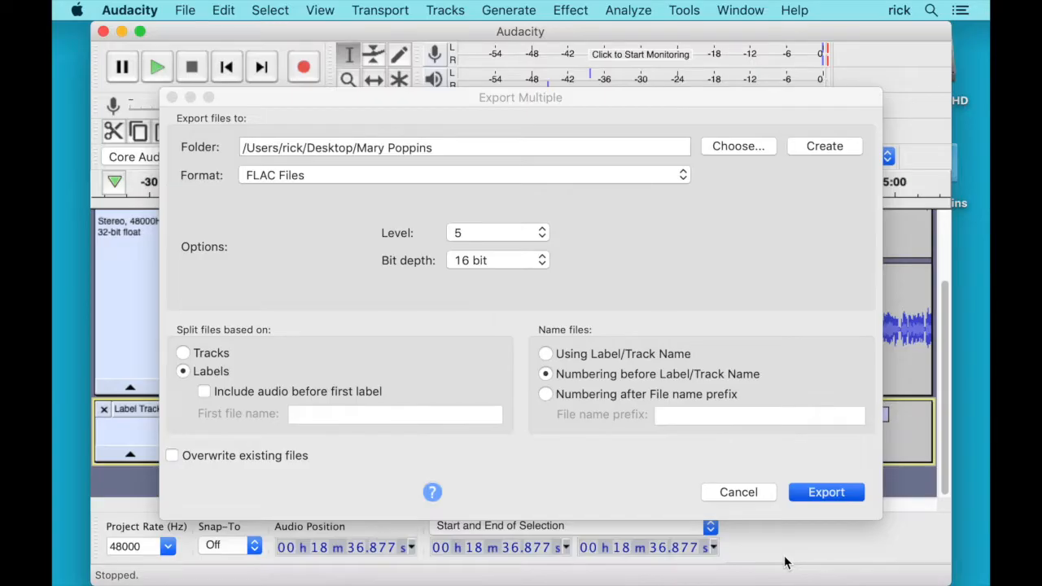
click(826, 491)
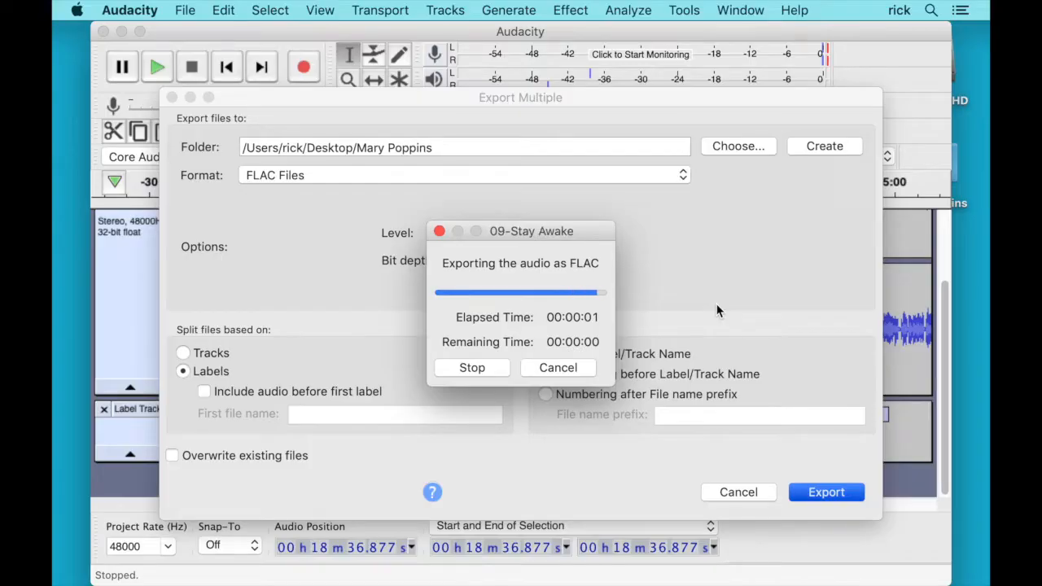
click(185, 10)
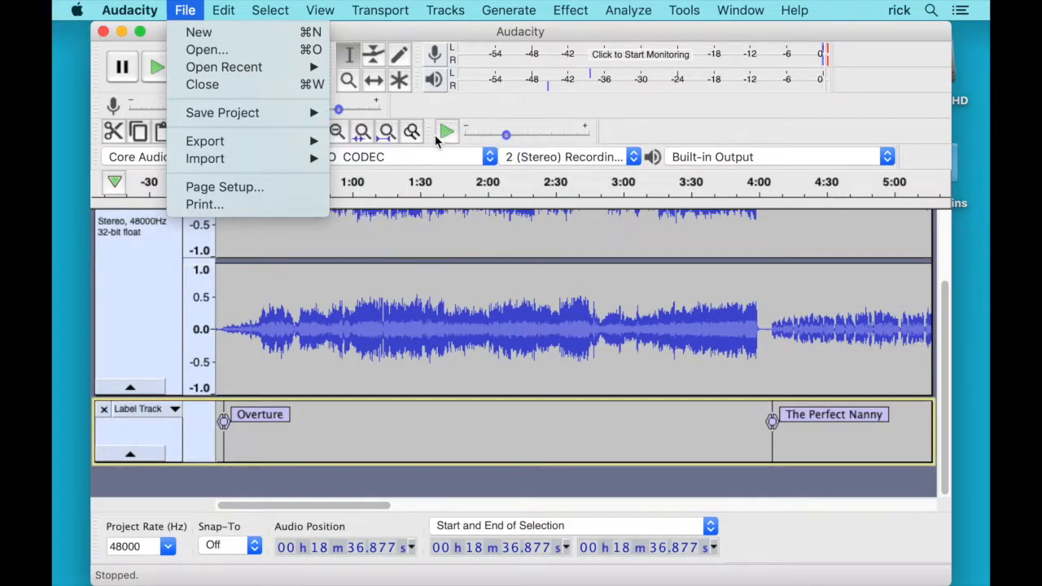
click(204, 141)
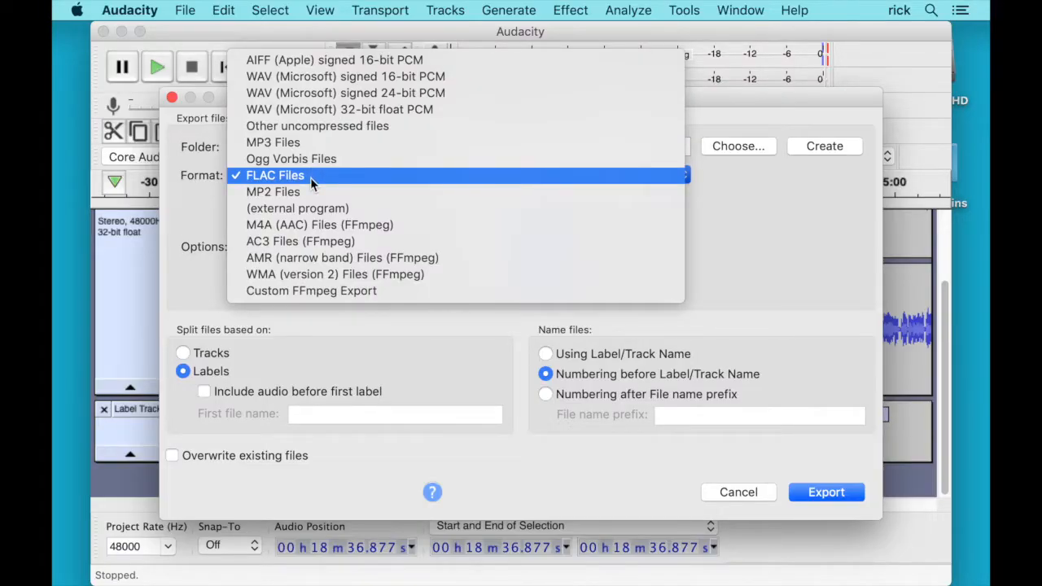
mouse_move(333, 60)
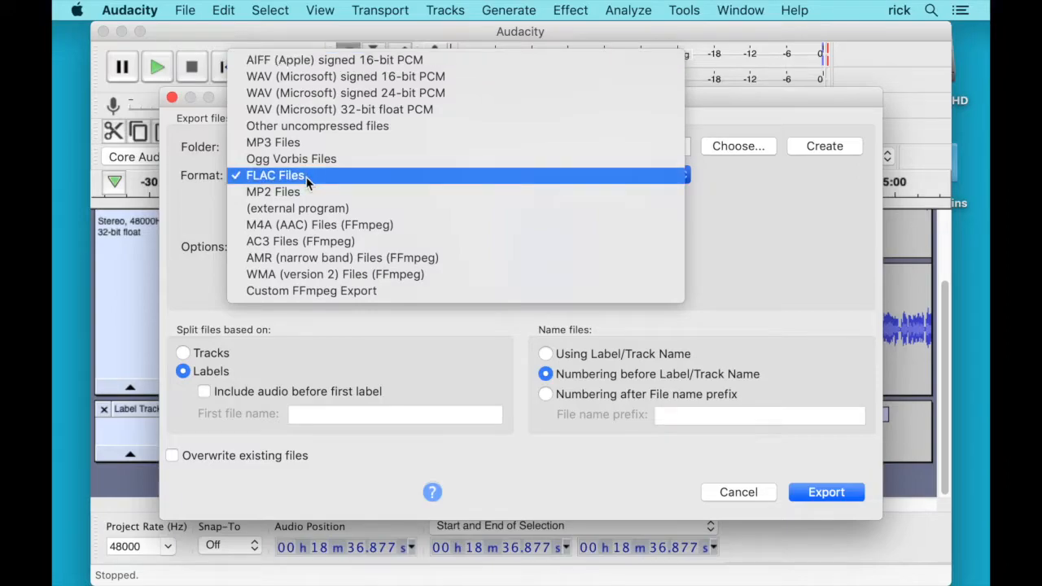
mouse_move(291, 159)
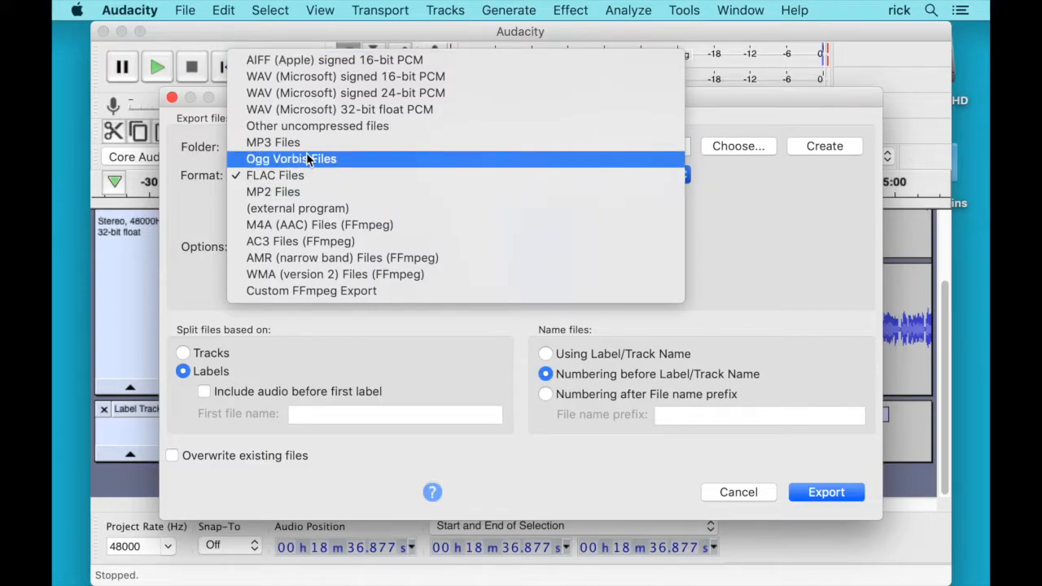
mouse_move(329, 224)
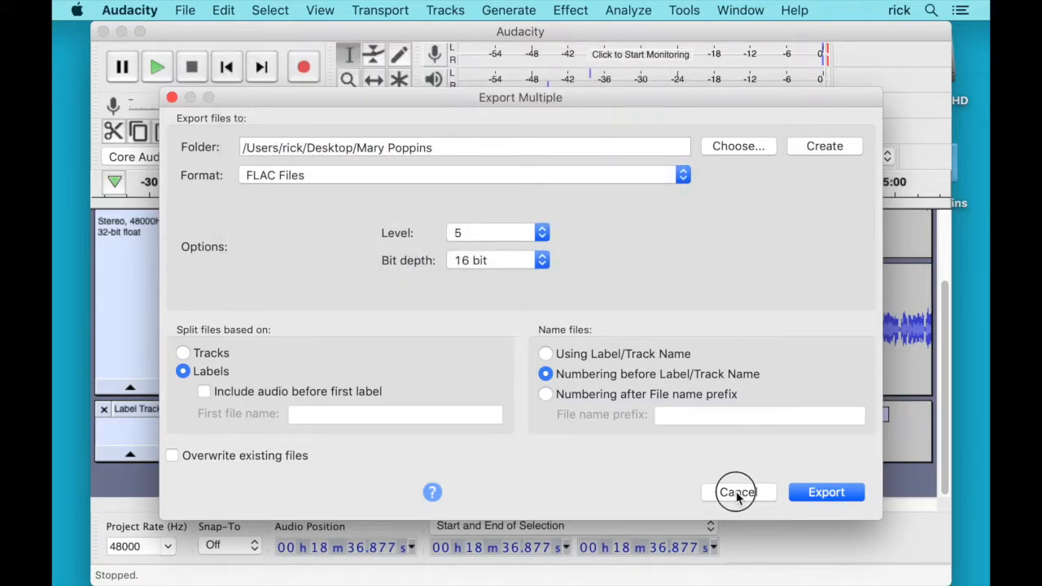
click(738, 492)
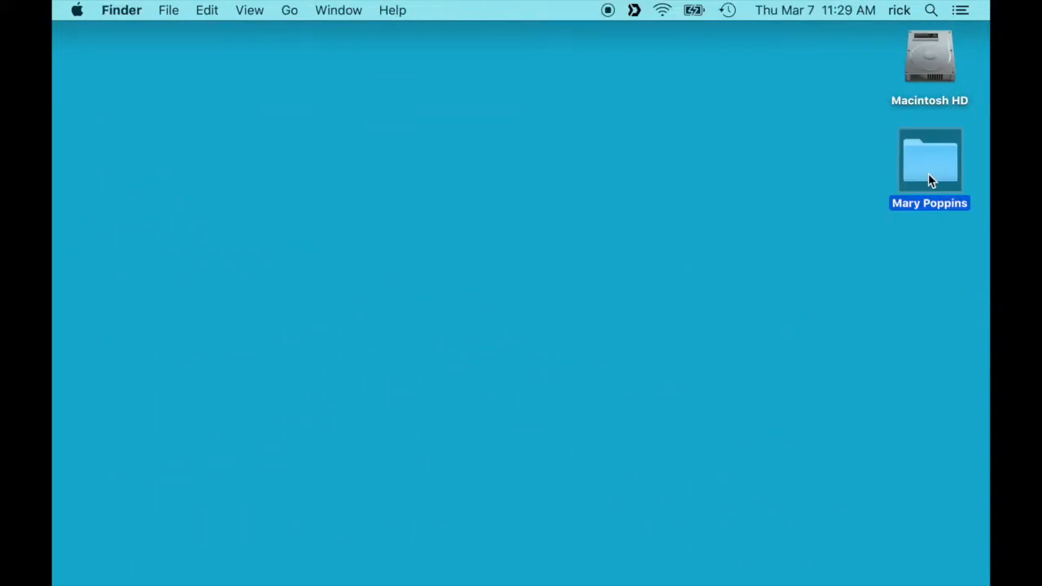
Step: Open the Mary Poppins desktop folder to view the nine exported FLAC tracks
double_click(929, 160)
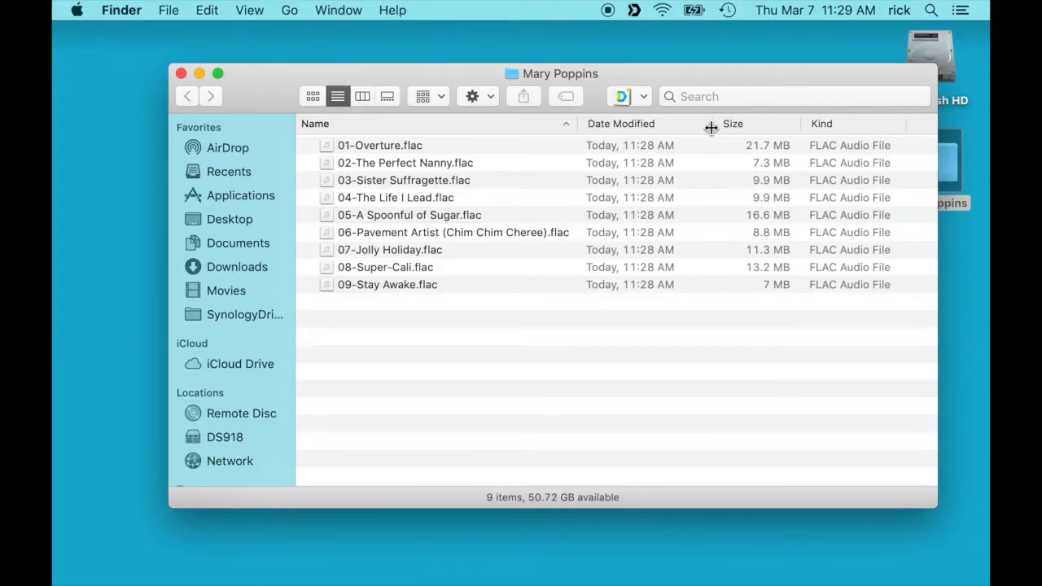
mouse_move(688, 196)
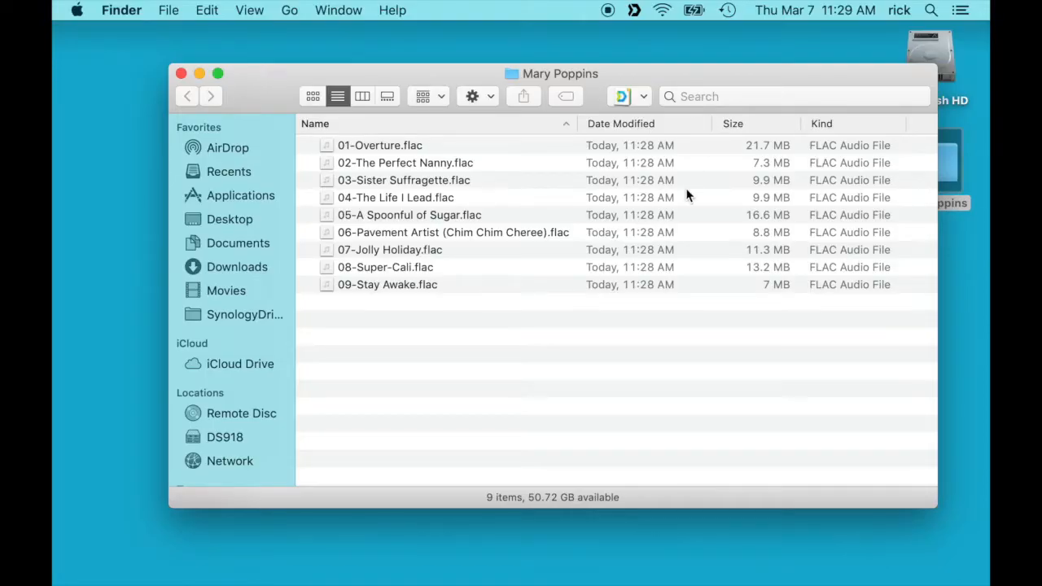
mouse_move(690, 228)
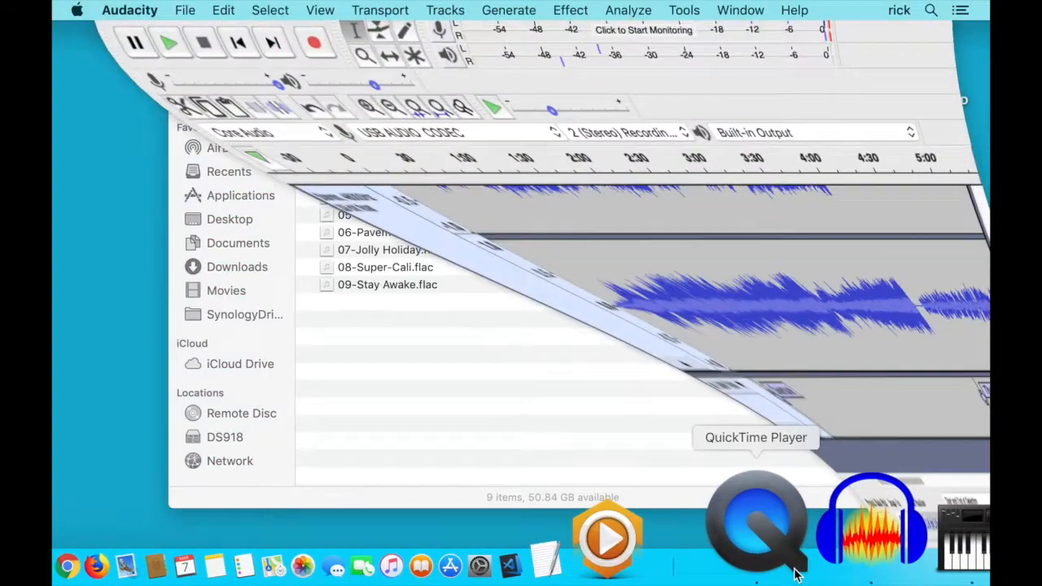
Step: Return to Audacity and save the project under a new name in Documents
click(185, 10)
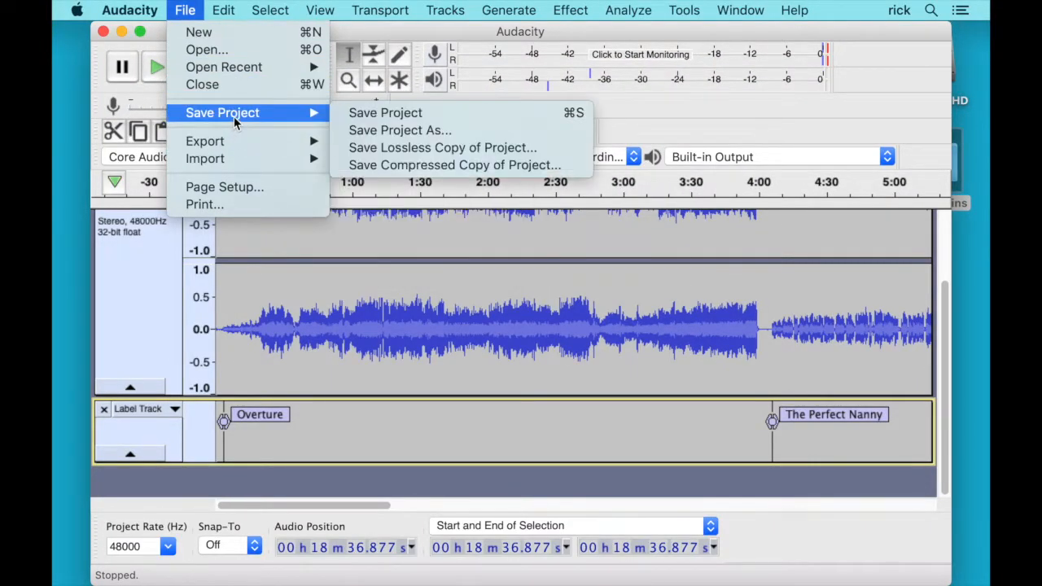
click(400, 130)
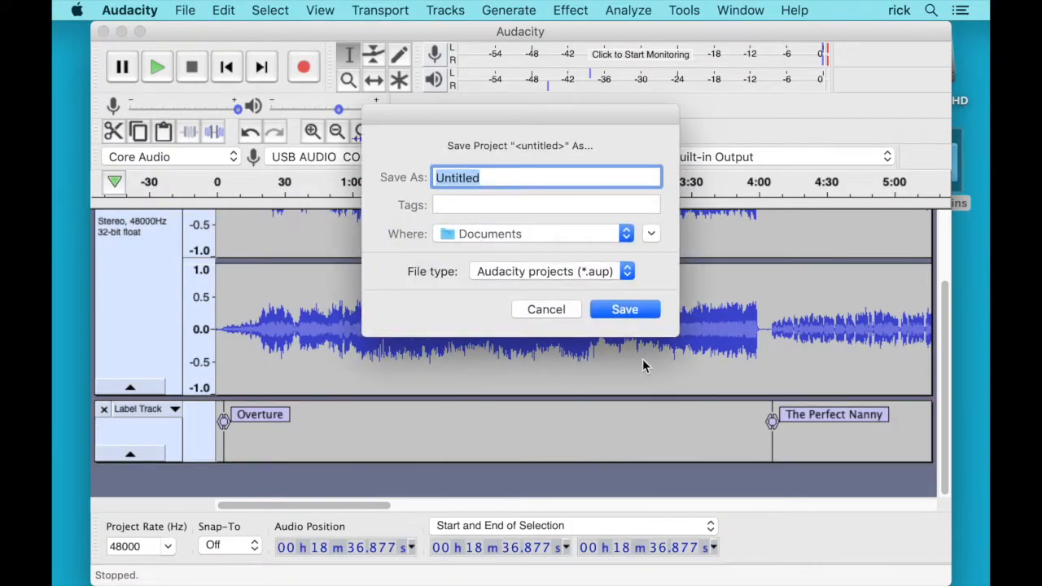
text(Ma)
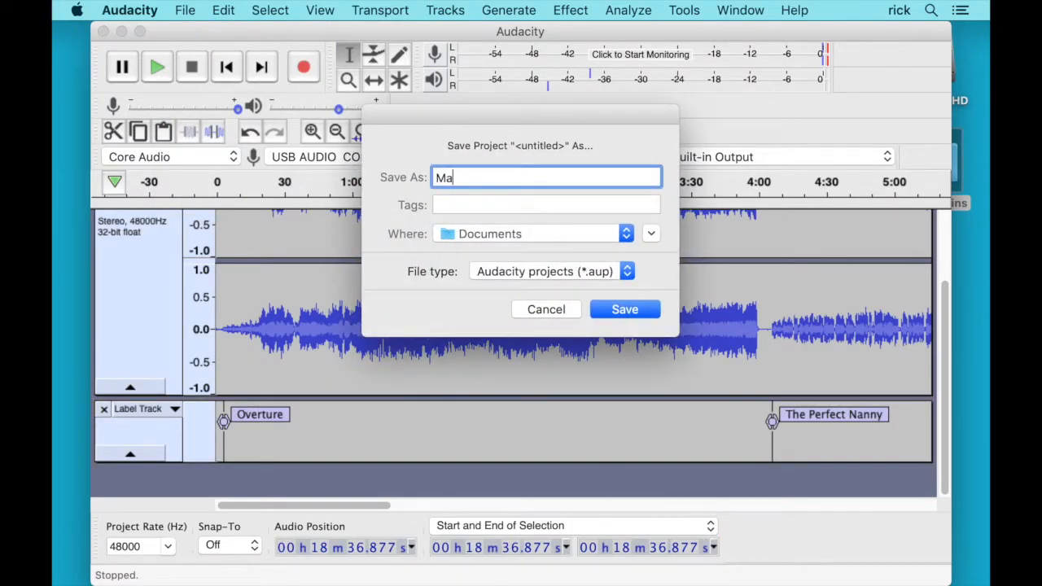
click(624, 310)
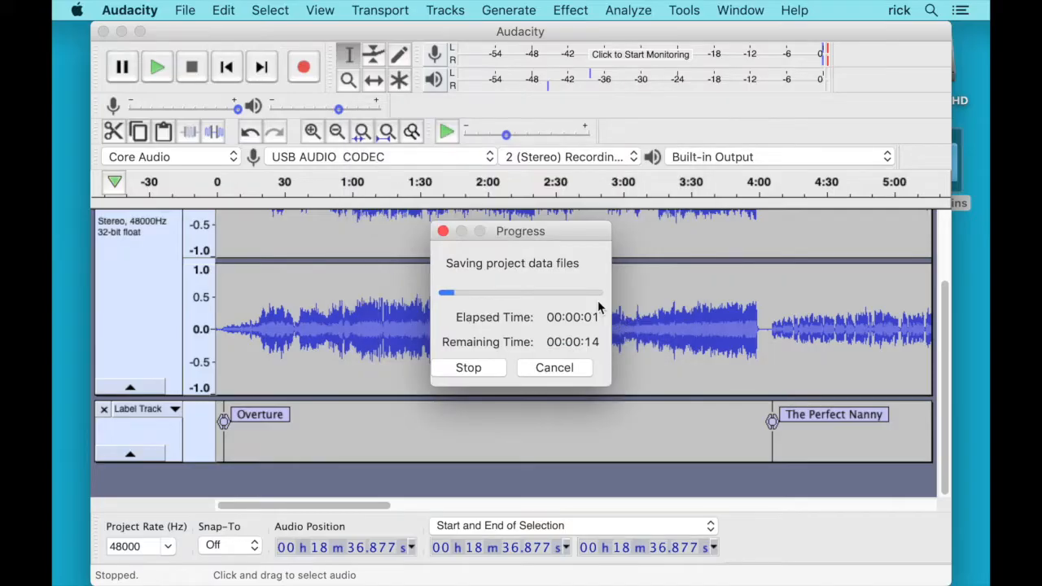